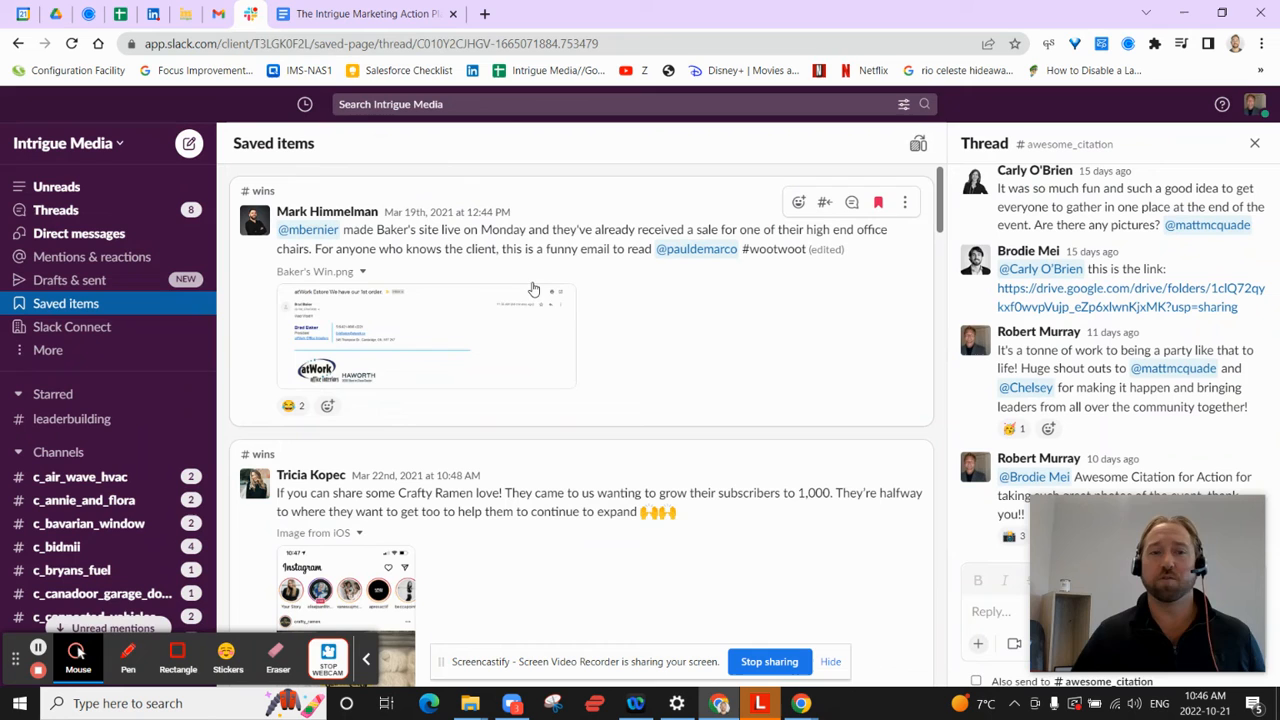
{"action": "mouse_move", "coordinate": [592, 314]}
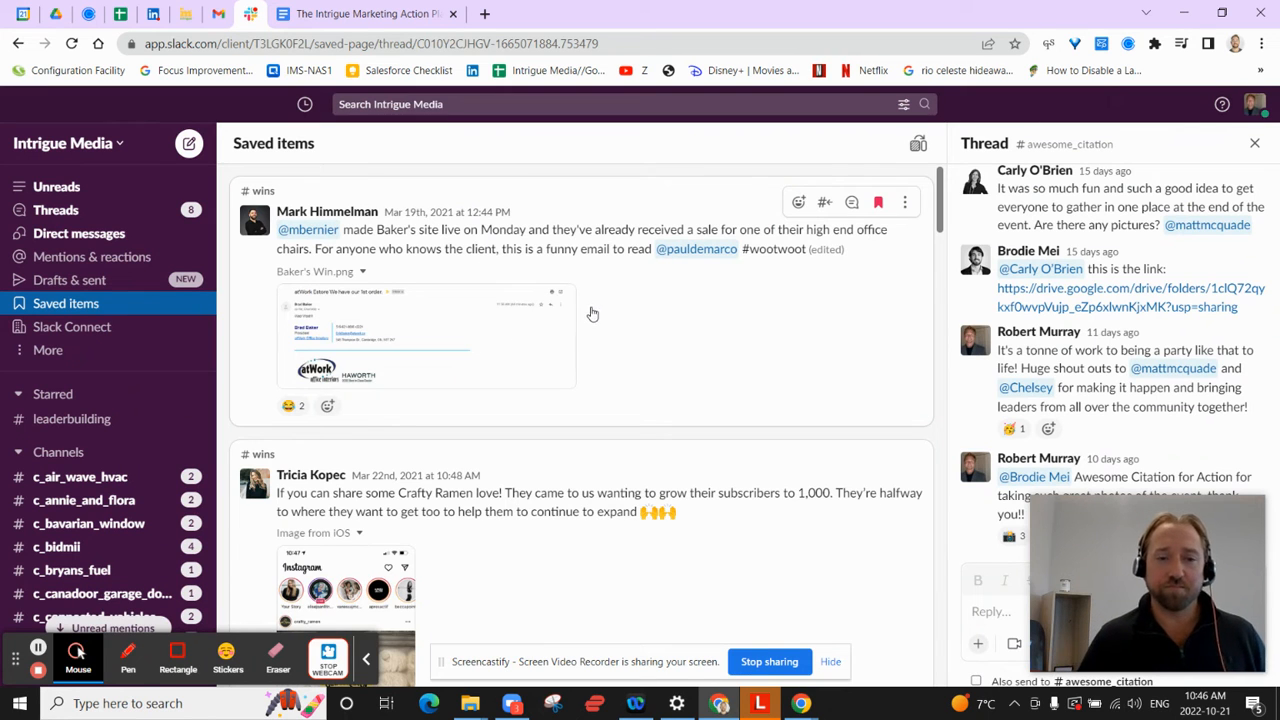
Scroll through the saved client win posts in Slack's Saved items.
{"action": "scroll", "scroll_direction": "down", "scroll_amount": 3}
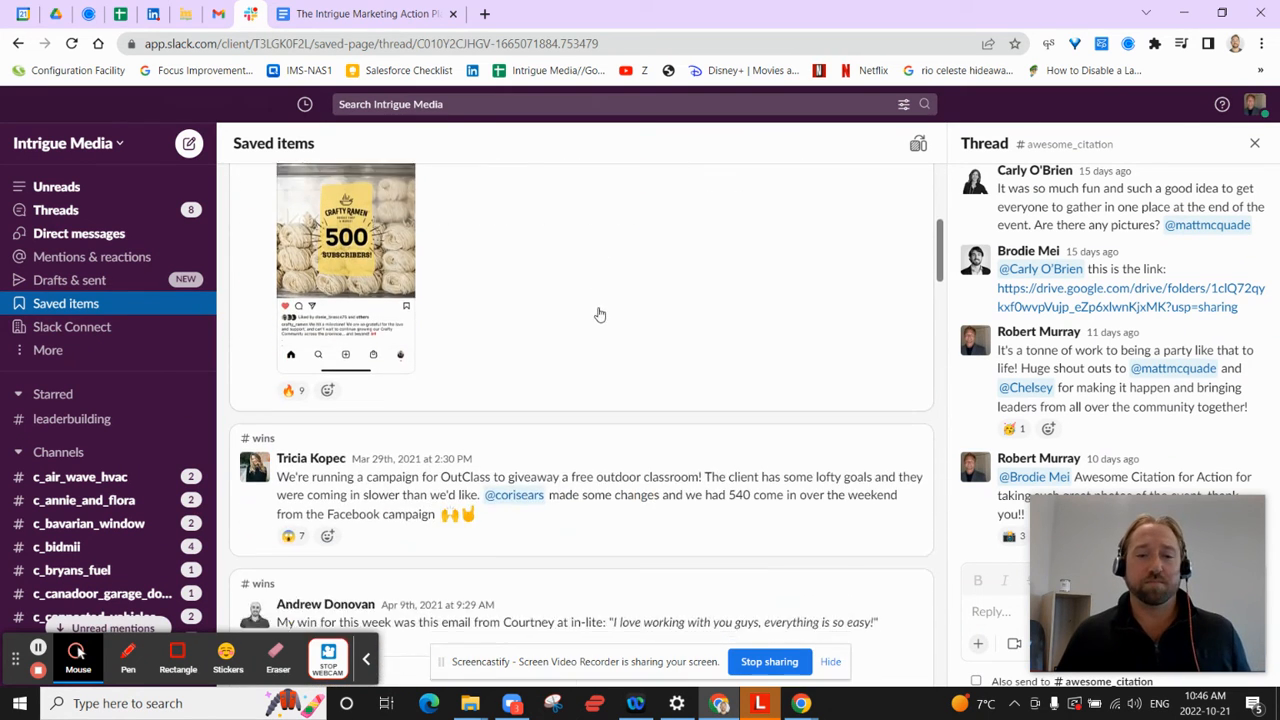
{"action": "scroll", "scroll_direction": "down", "scroll_amount": 3}
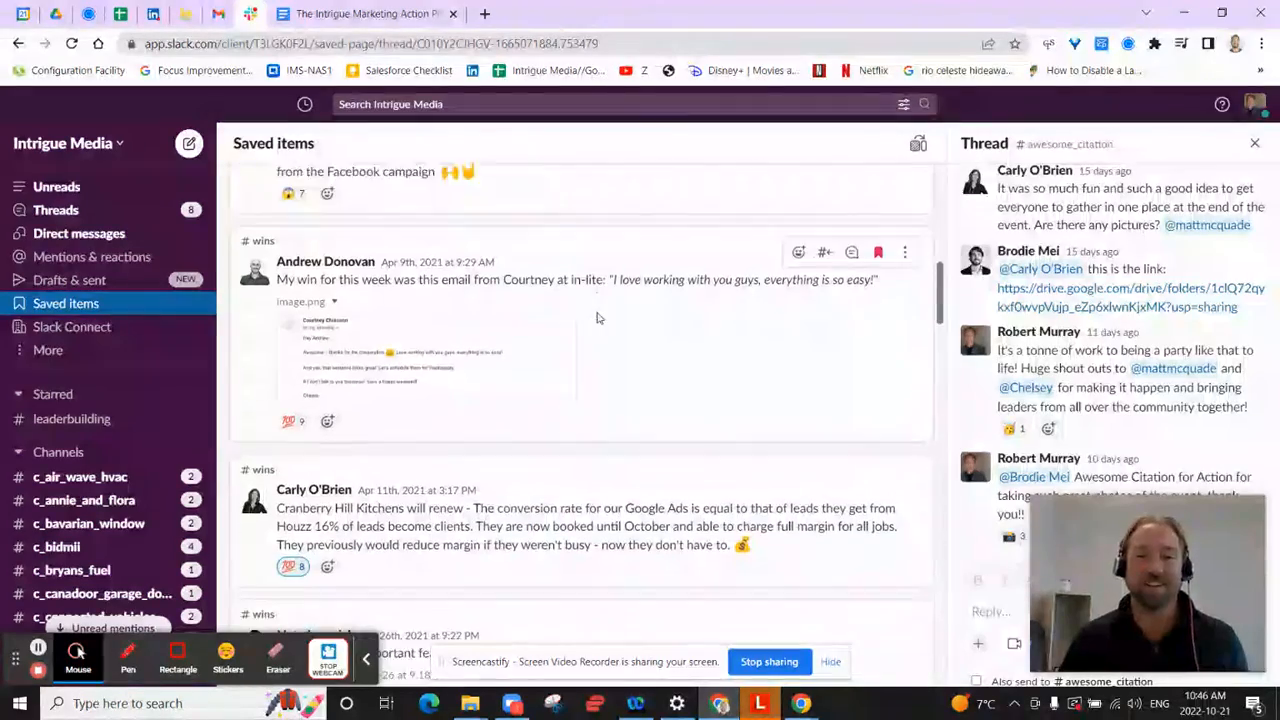
{"action": "scroll", "scroll_direction": "down", "scroll_amount": 3}
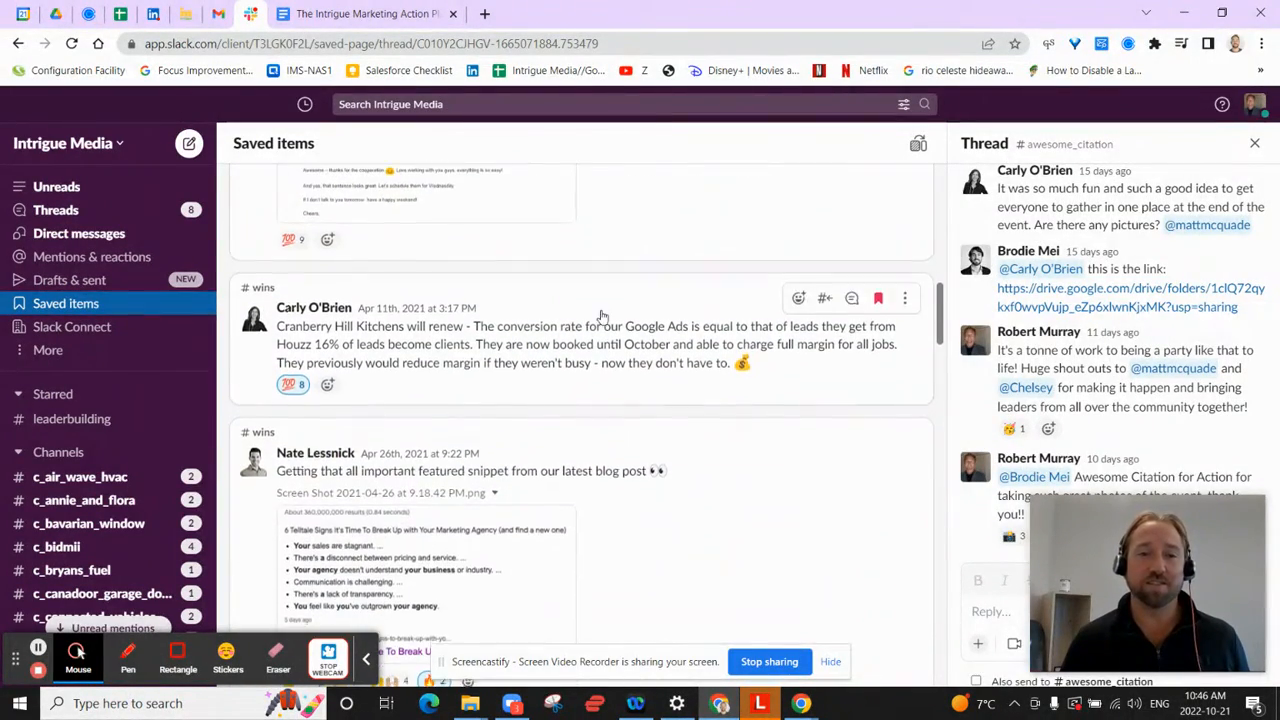
{"action": "scroll", "scroll_direction": "down", "scroll_amount": 3}
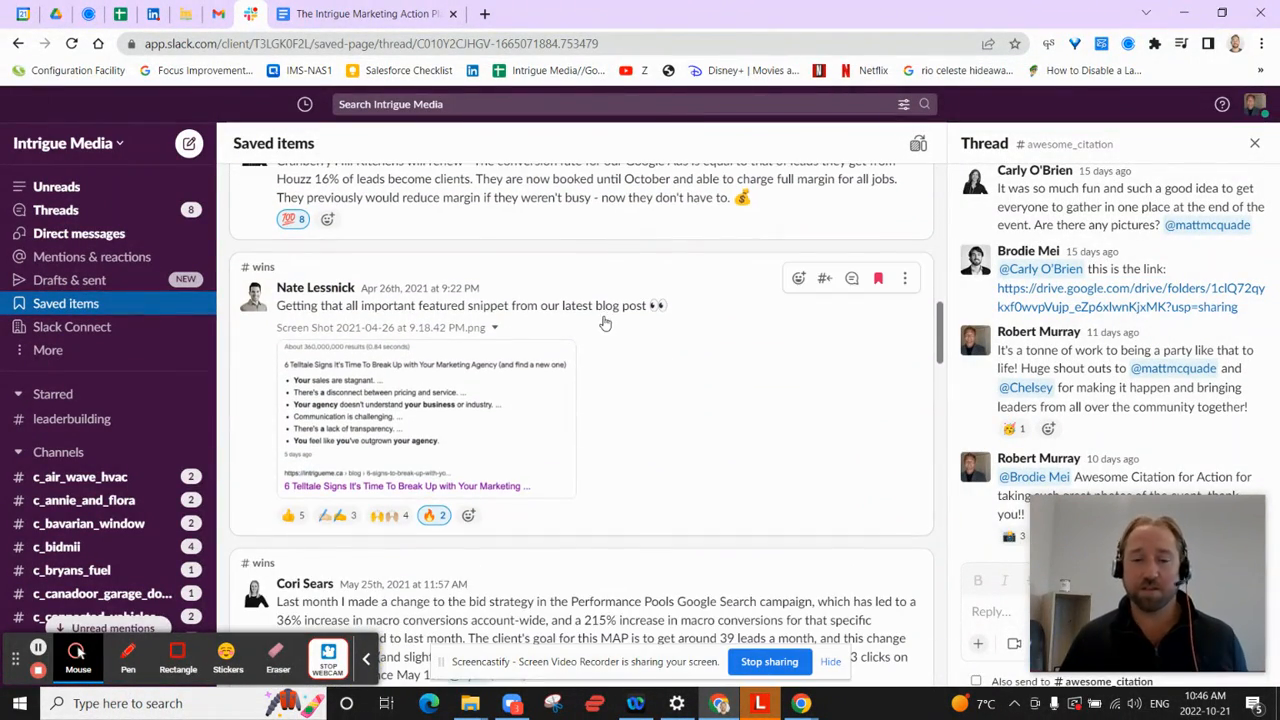
{"action": "scroll", "scroll_direction": "down", "scroll_amount": 3}
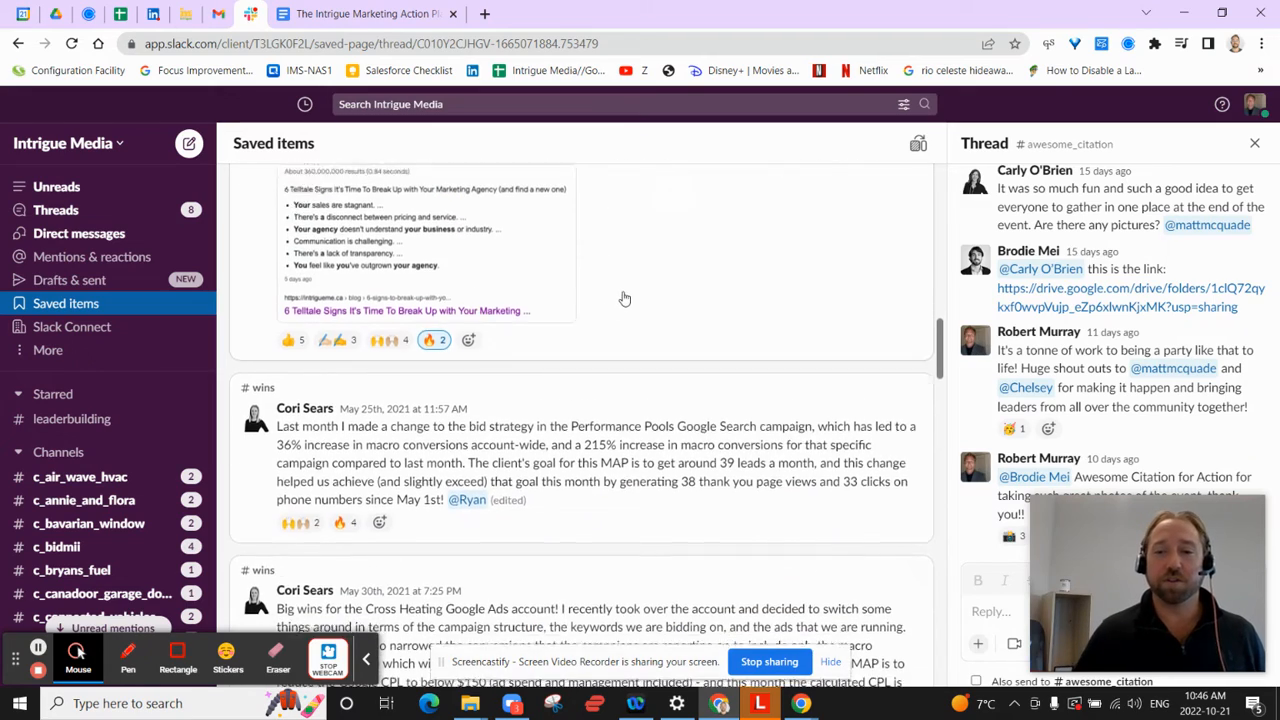
{"action": "scroll", "scroll_direction": "down", "scroll_amount": 3}
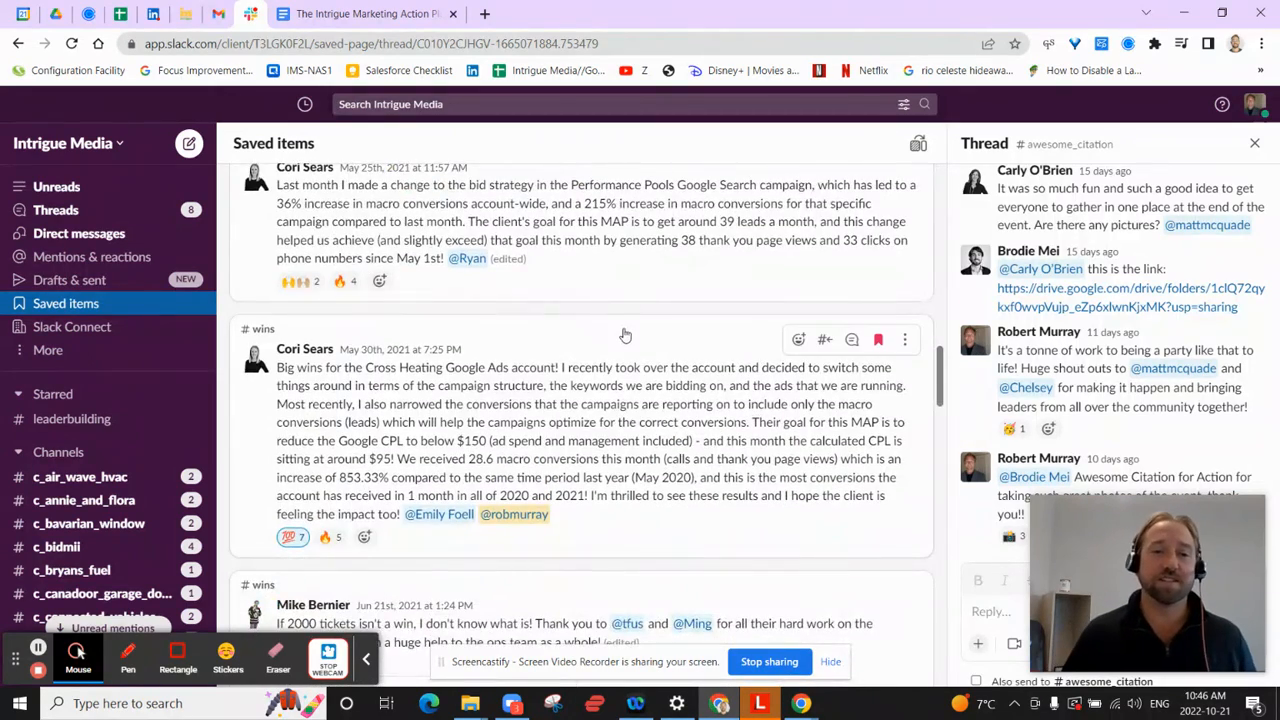
{"action": "scroll", "scroll_direction": "down", "scroll_amount": 3}
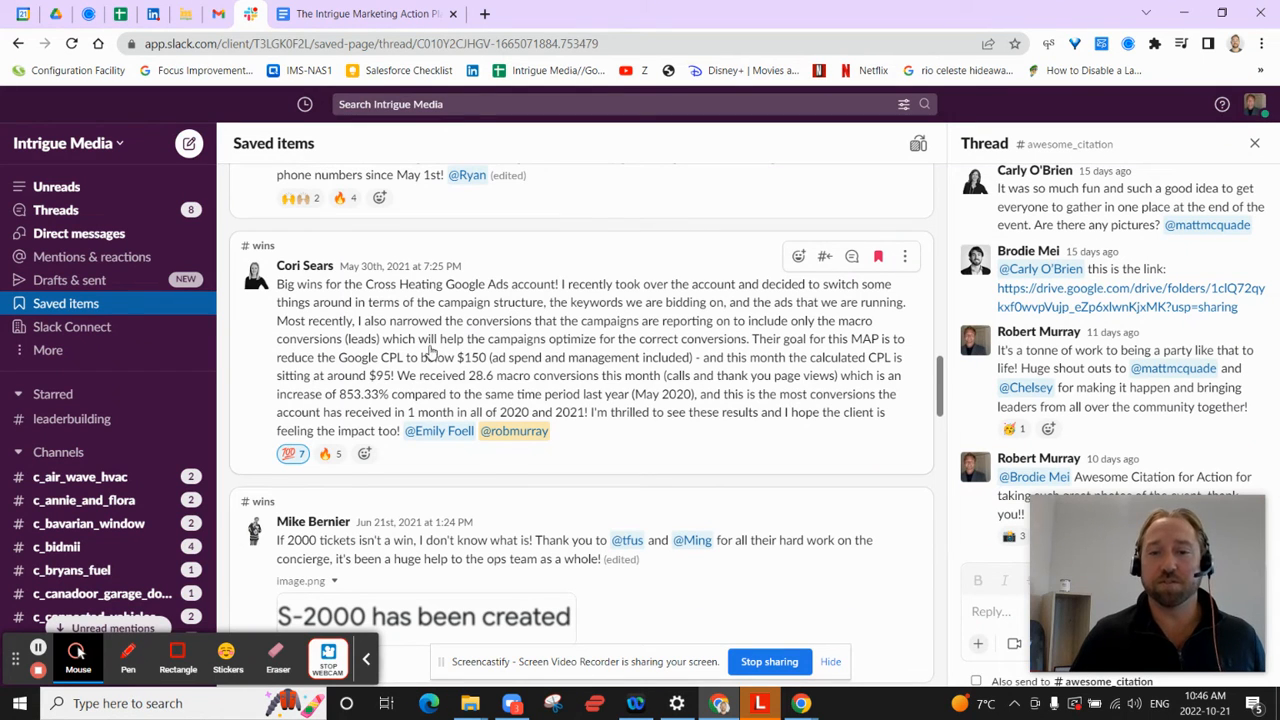
{"action": "mouse_move", "coordinate": [690, 367]}
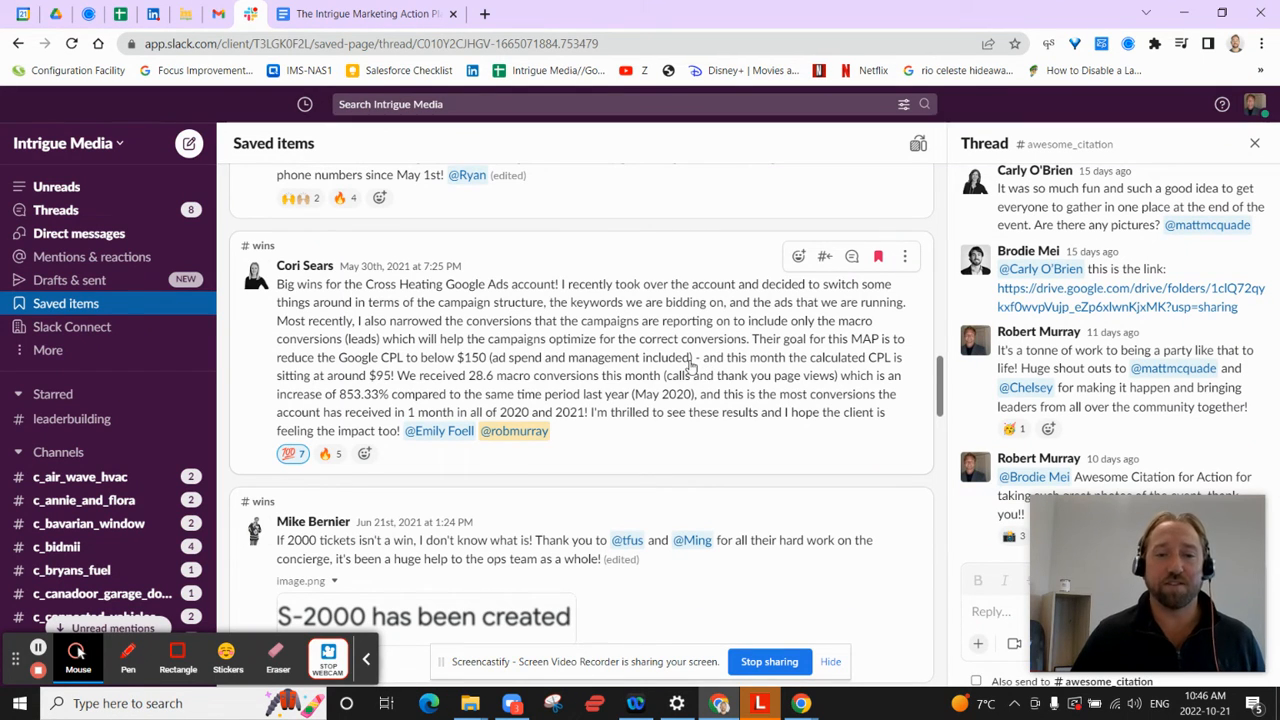
{"action": "scroll", "scroll_direction": "down", "scroll_amount": 3}
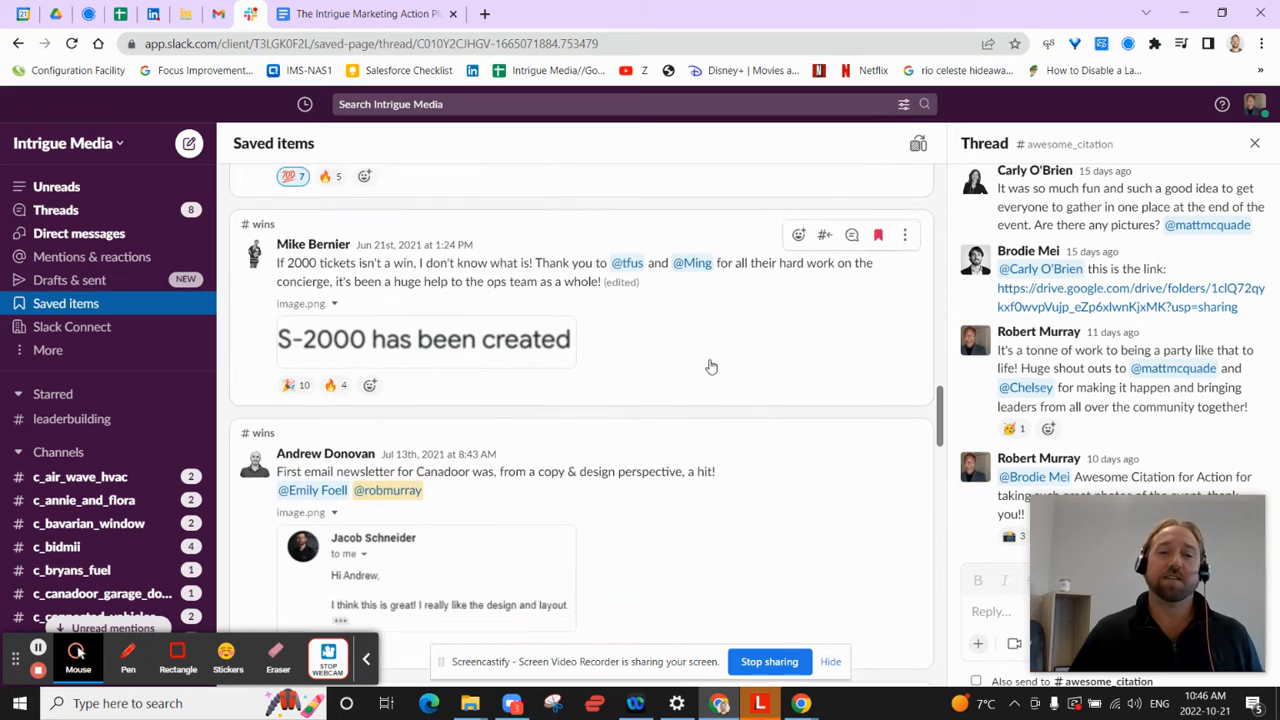
{"action": "scroll", "scroll_direction": "down", "scroll_amount": 3}
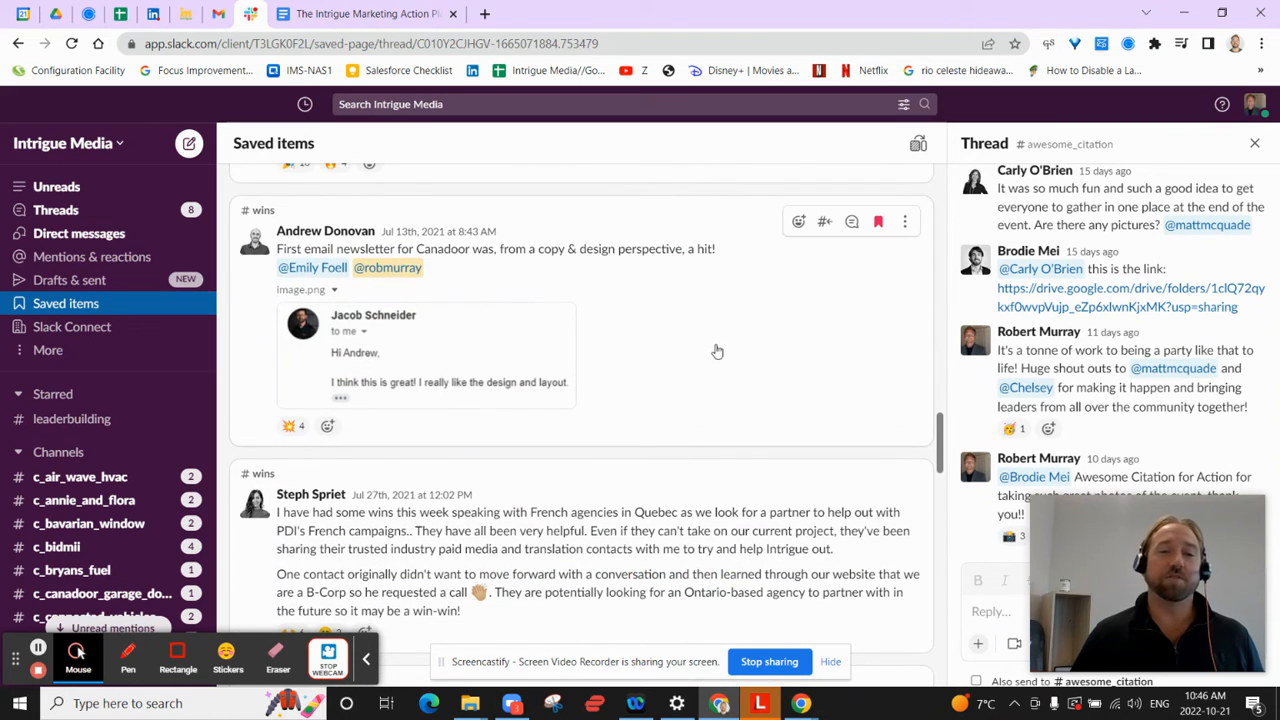
{"action": "mouse_move", "coordinate": [672, 351]}
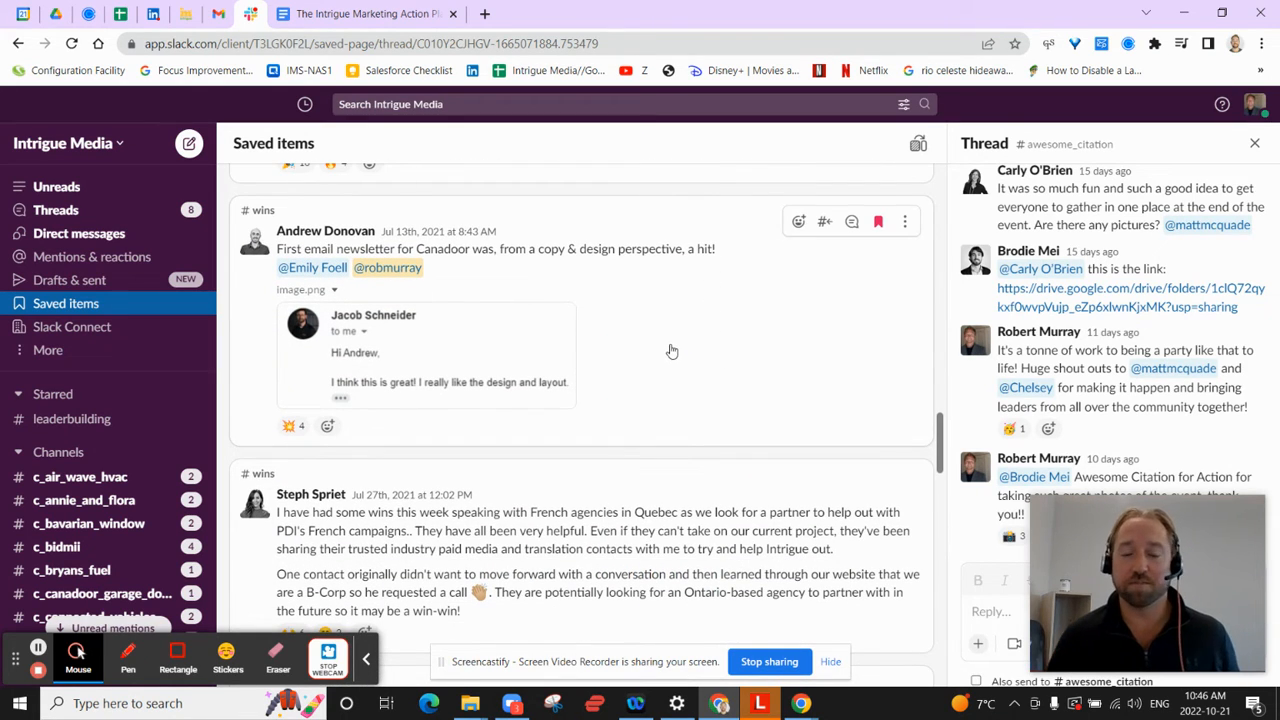
{"action": "scroll", "scroll_direction": "down", "scroll_amount": 3}
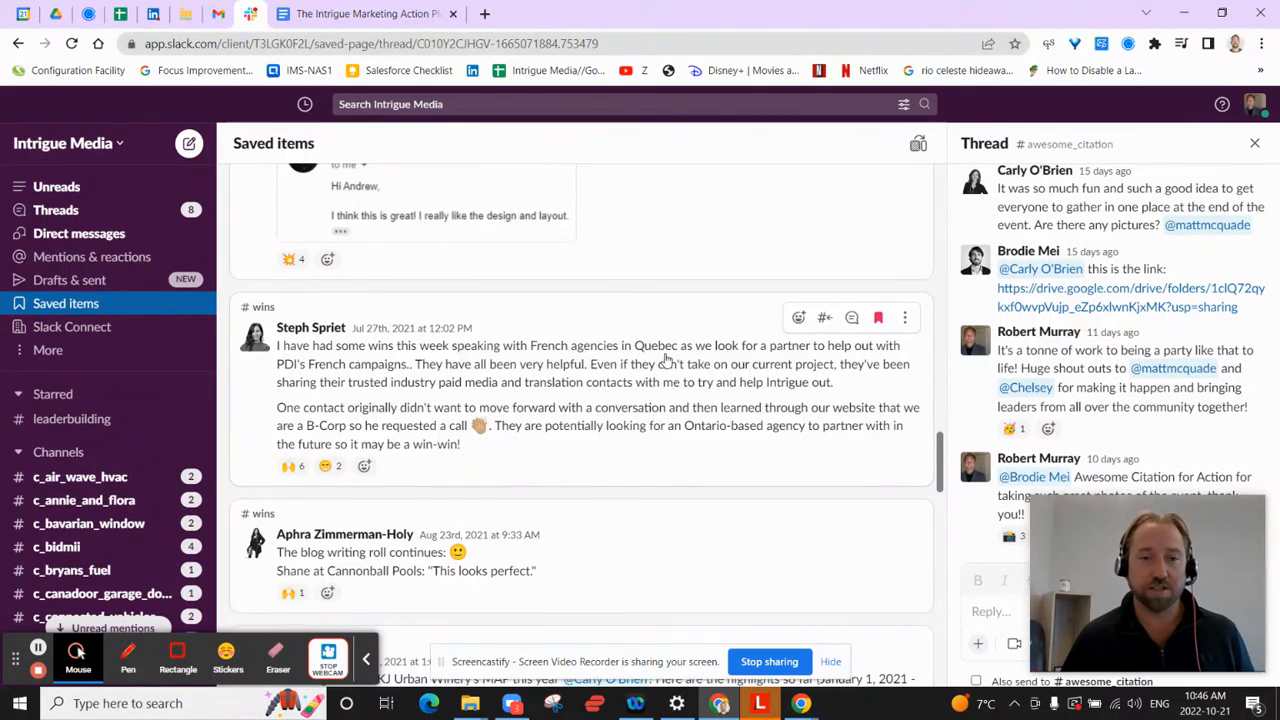
{"action": "scroll", "scroll_direction": "down", "scroll_amount": 3}
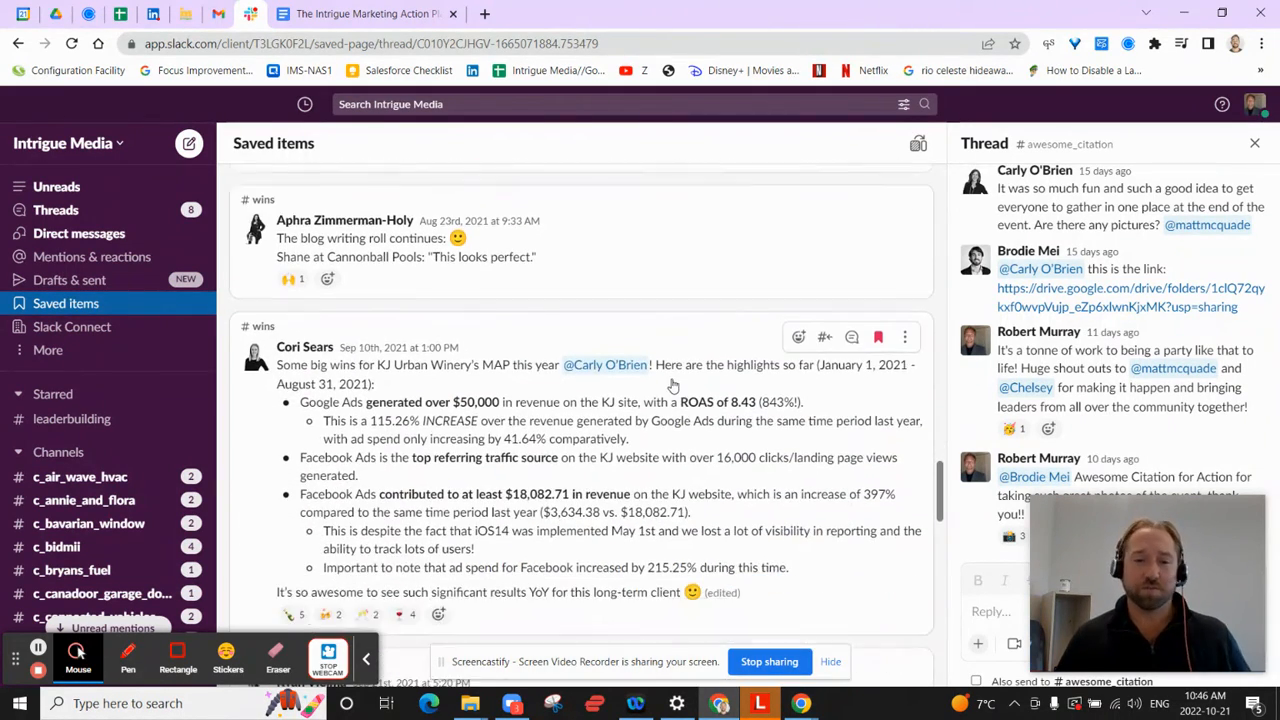
{"action": "scroll", "scroll_direction": "down", "scroll_amount": 3}
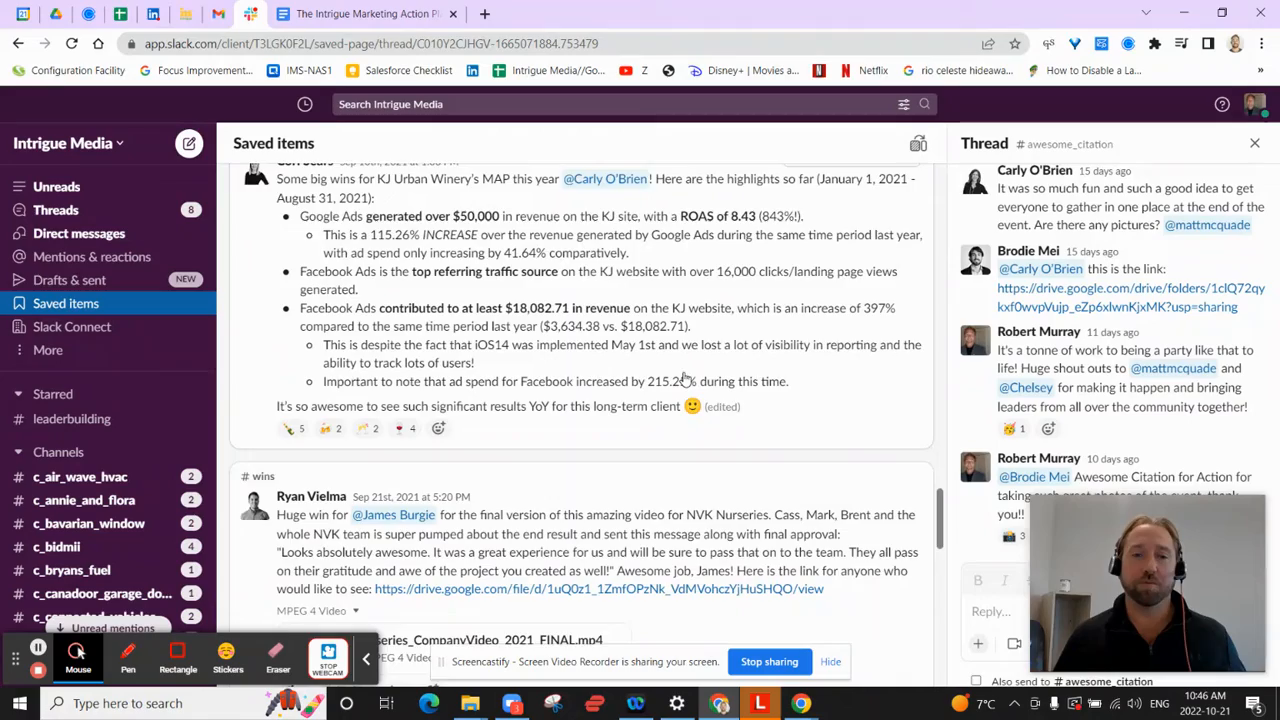
{"action": "scroll", "scroll_direction": "down", "scroll_amount": 3}
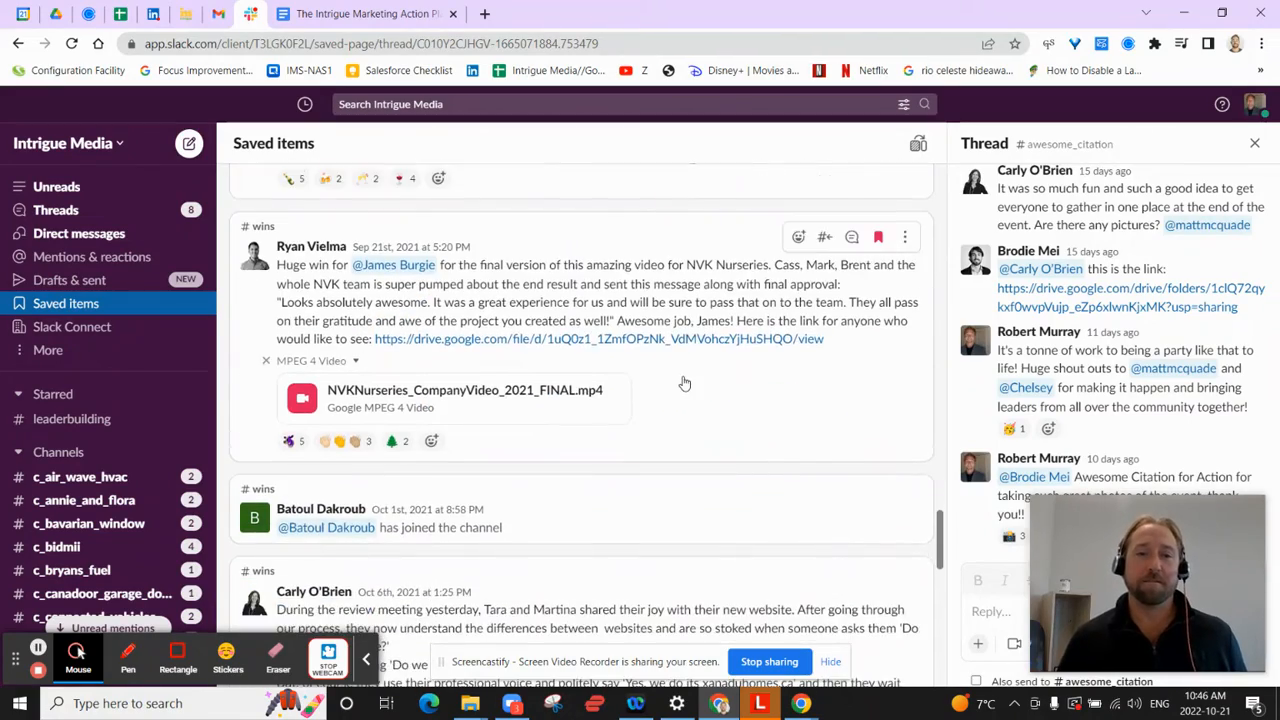
{"action": "scroll", "scroll_direction": "down", "scroll_amount": 3}
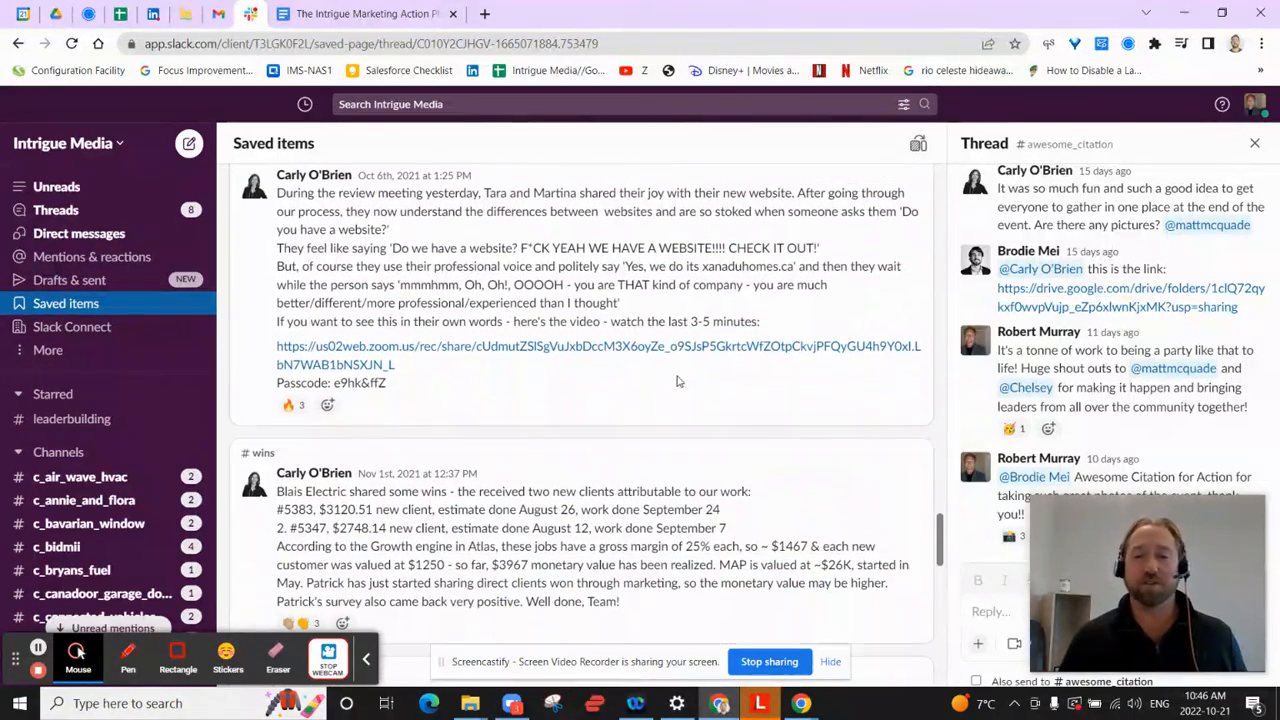
{"action": "scroll", "scroll_direction": "down", "scroll_amount": 3}
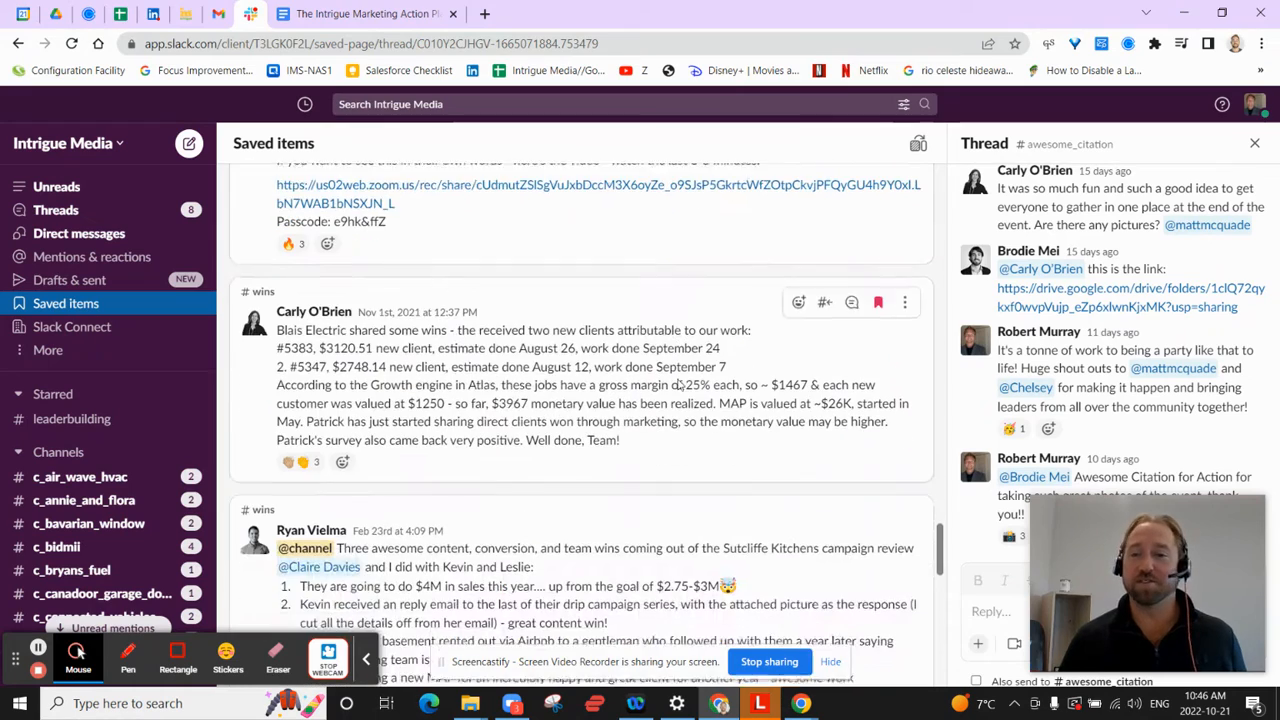
{"action": "scroll", "scroll_direction": "up", "scroll_amount": 3}
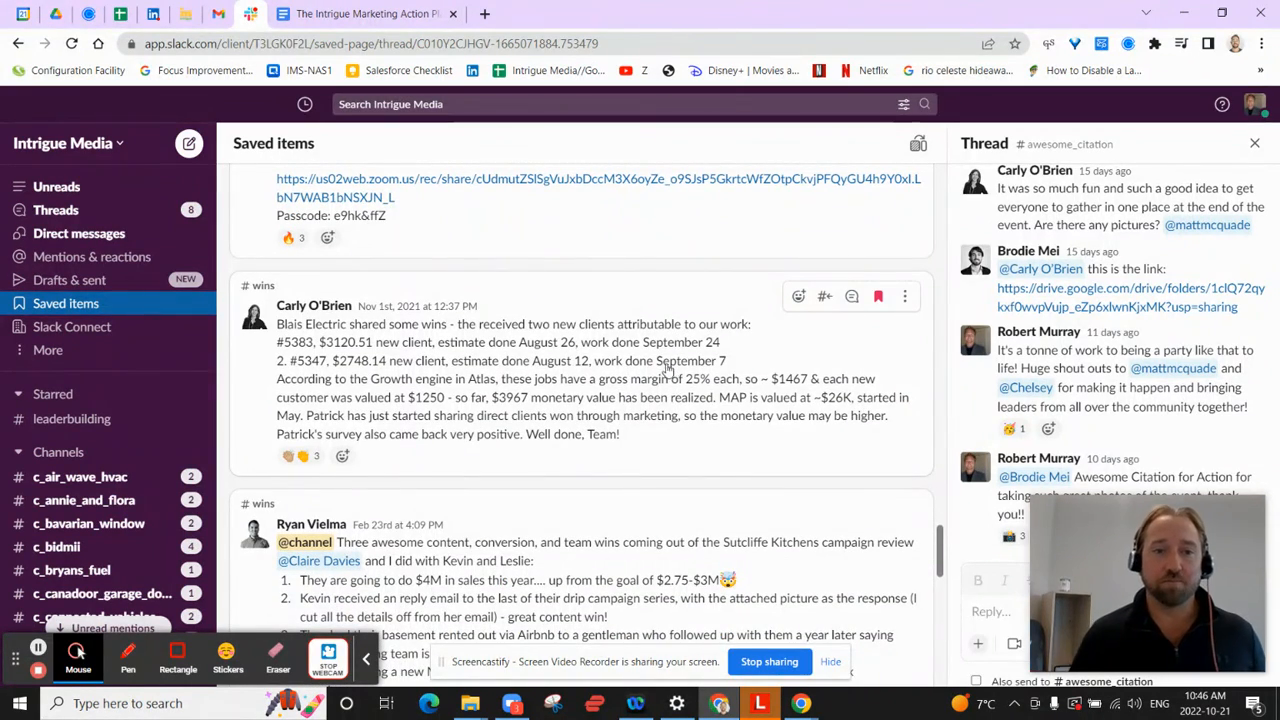
{"action": "scroll", "scroll_direction": "up", "scroll_amount": 3}
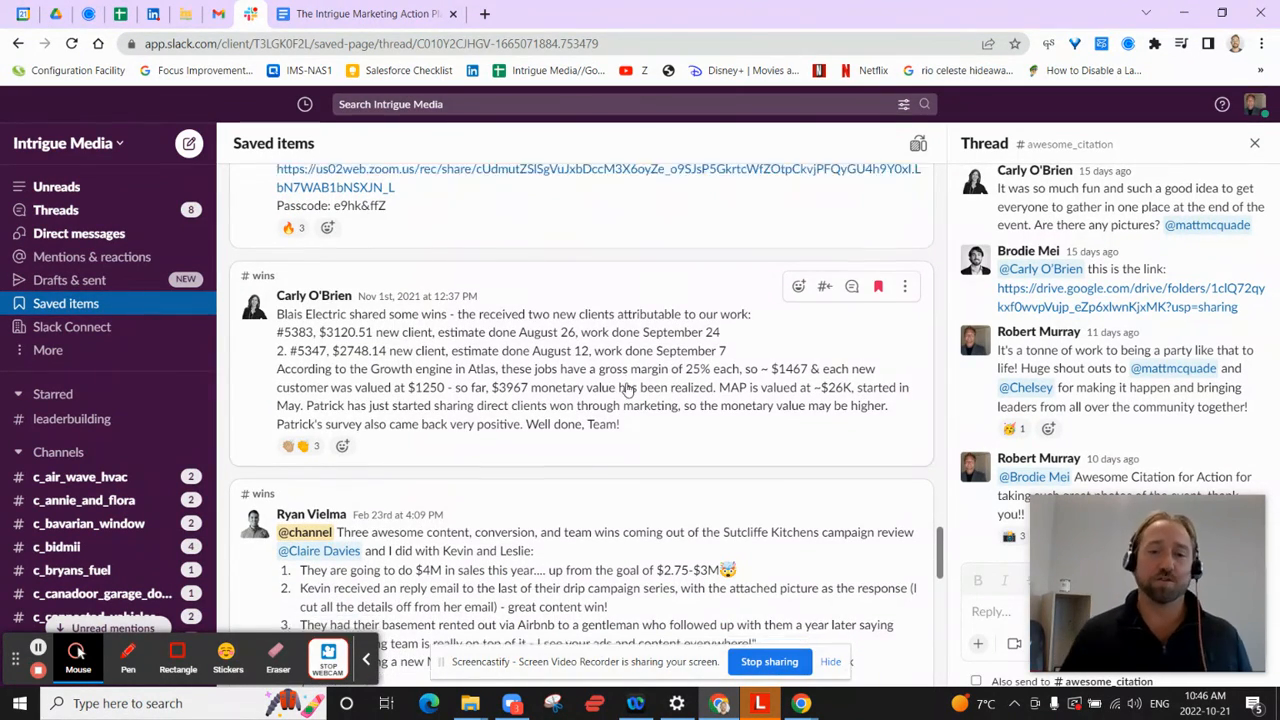
Scroll to the last saved wins and switch to The Intrigue Marketing Action Plan document.
{"action": "scroll", "scroll_direction": "down", "scroll_amount": 3}
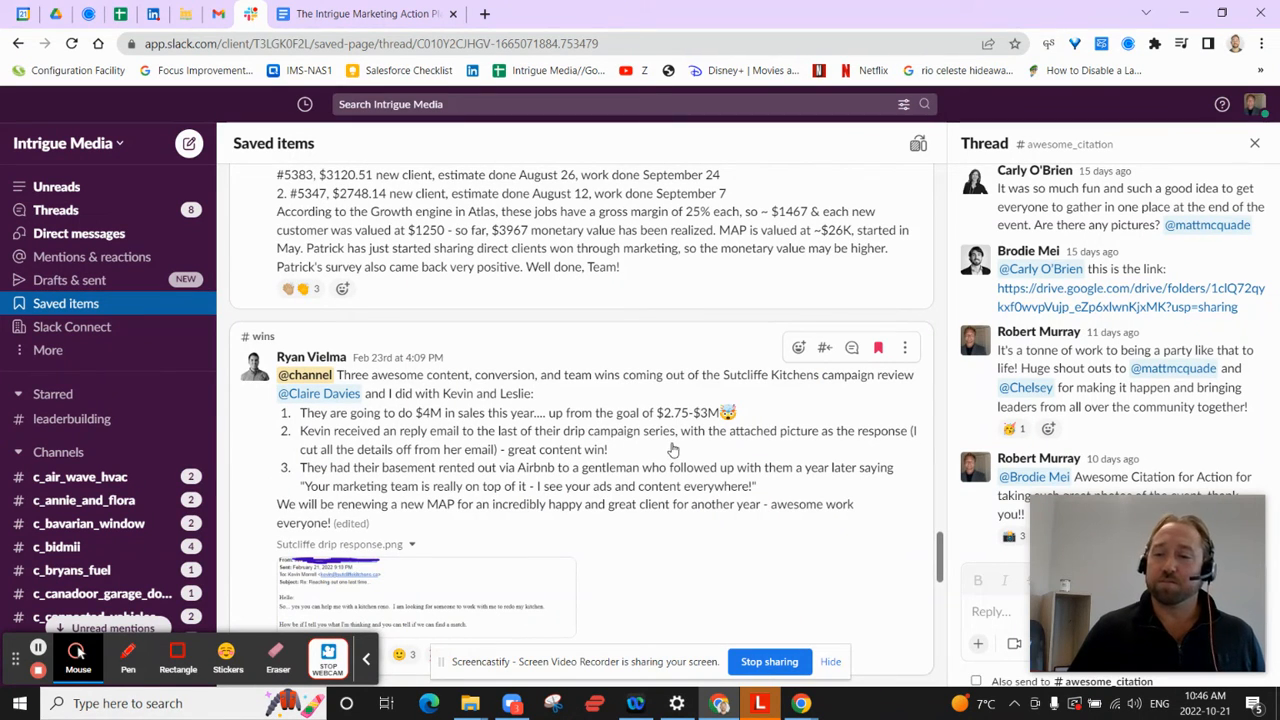
{"action": "mouse_move", "coordinate": [574, 448]}
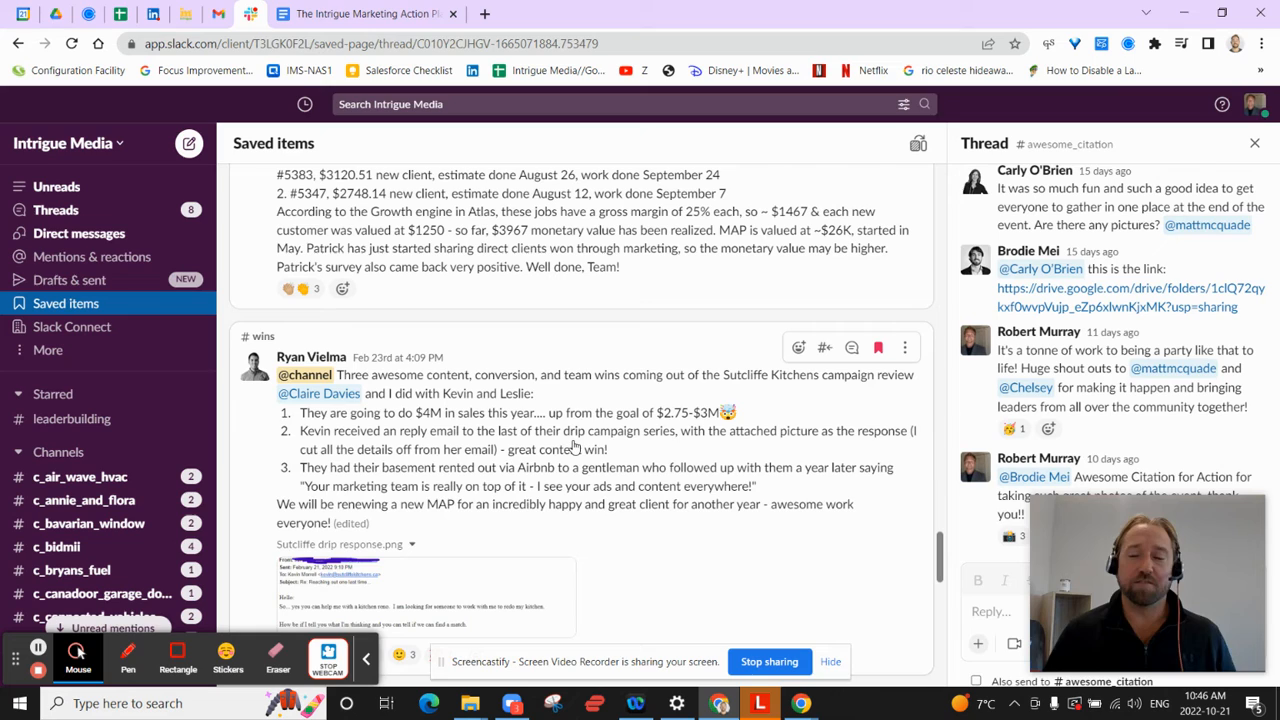
{"action": "scroll", "scroll_direction": "down", "scroll_amount": 3}
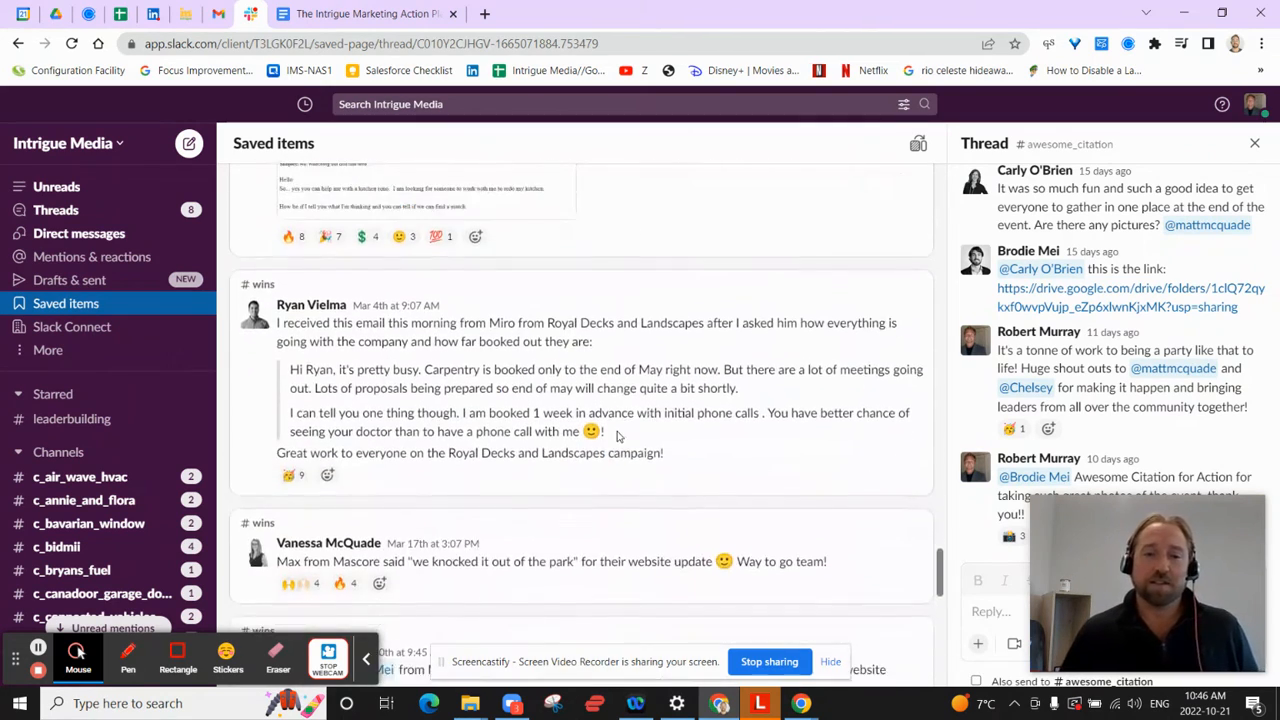
{"action": "scroll", "scroll_direction": "down", "scroll_amount": 3}
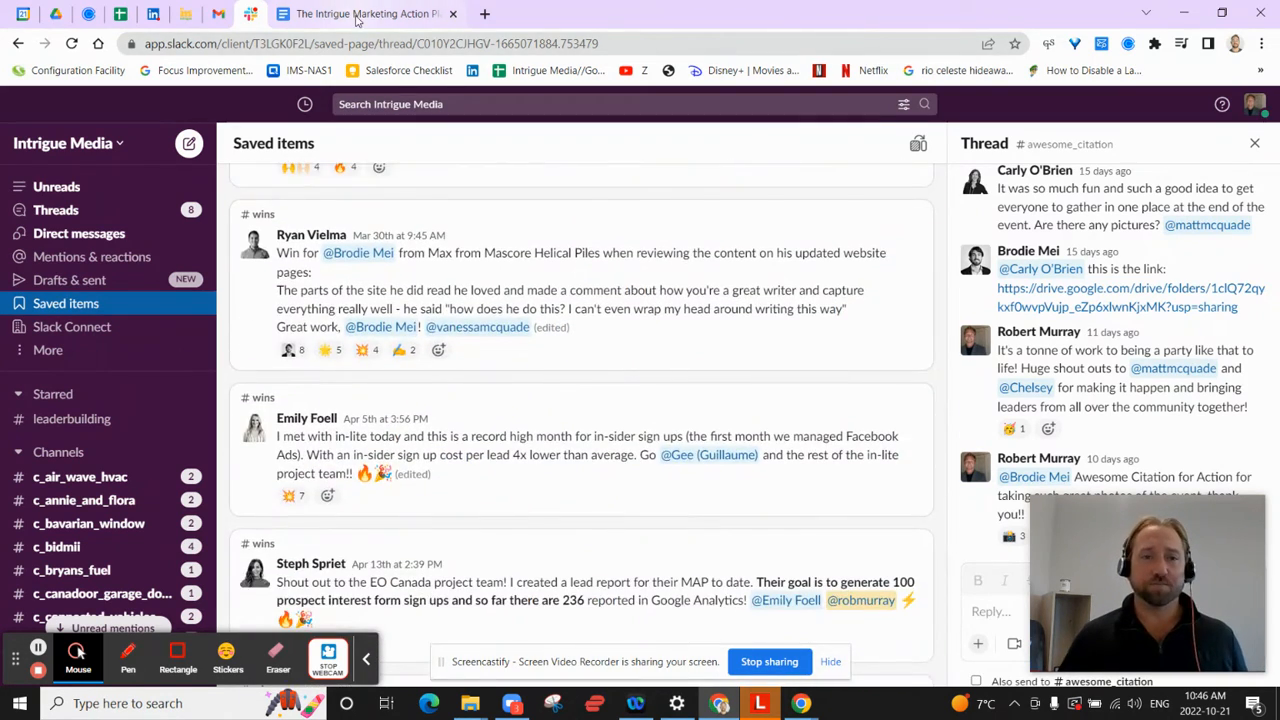
{"action": "left_click", "coordinate": [365, 13]}
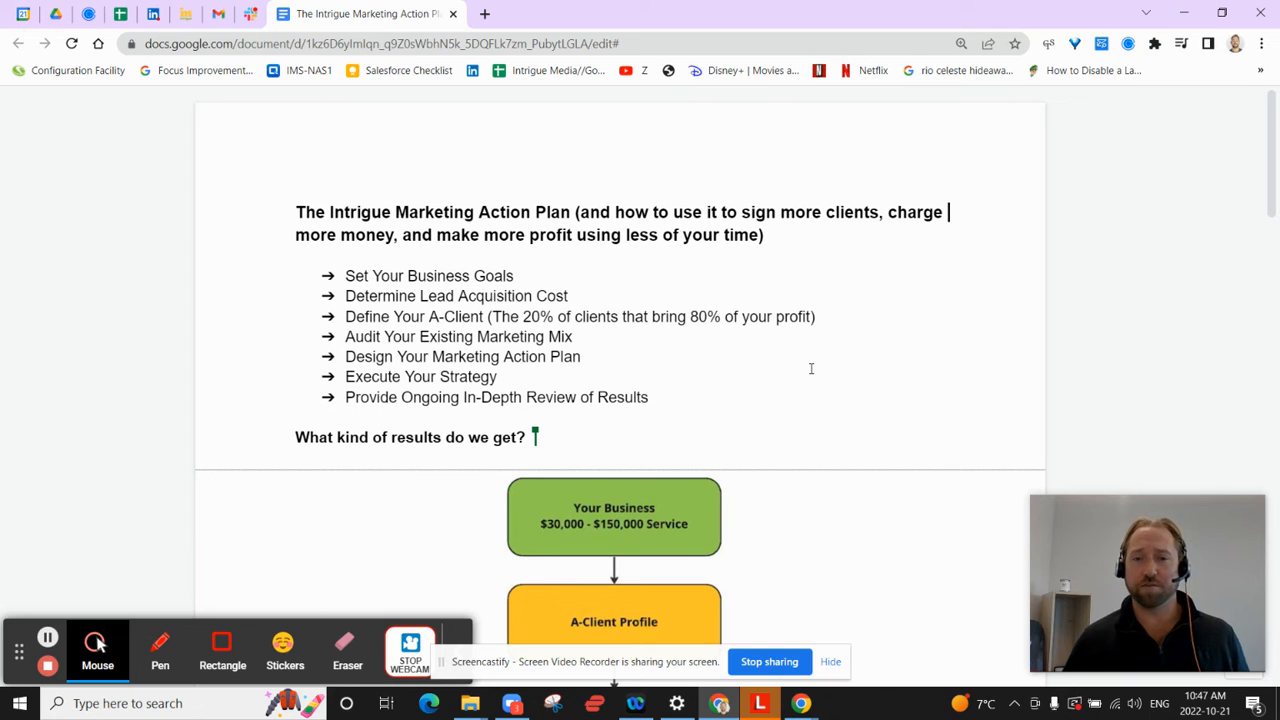
{"action": "mouse_move", "coordinate": [796, 387]}
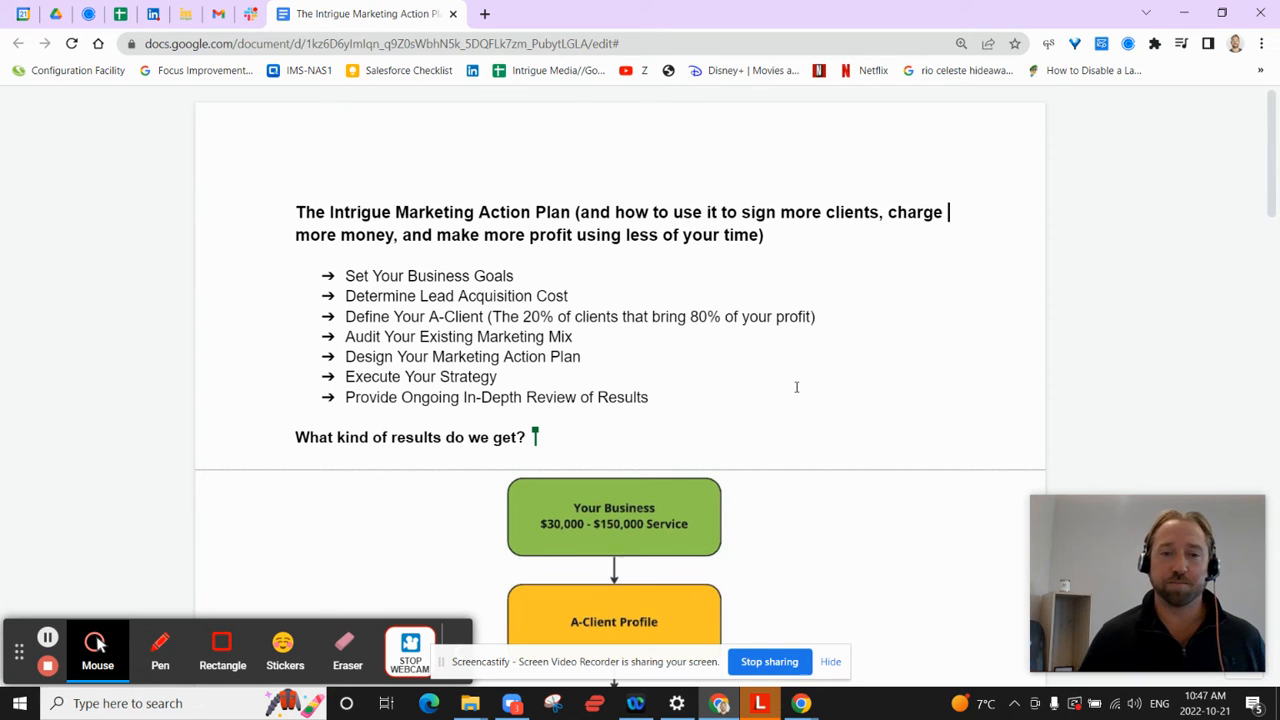
Scroll down the flowchart from 'Your Business' to the 'Achieve Goal' box.
{"action": "scroll", "scroll_direction": "down", "scroll_amount": 3}
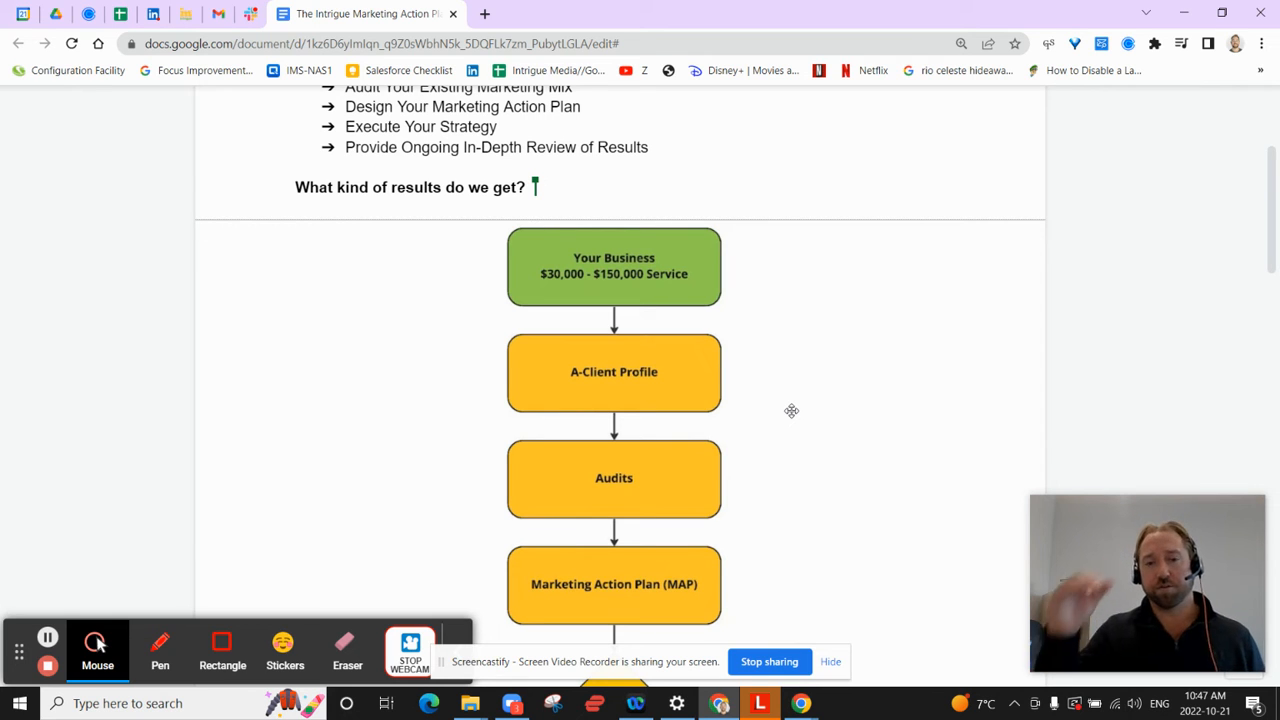
{"action": "mouse_move", "coordinate": [720, 461]}
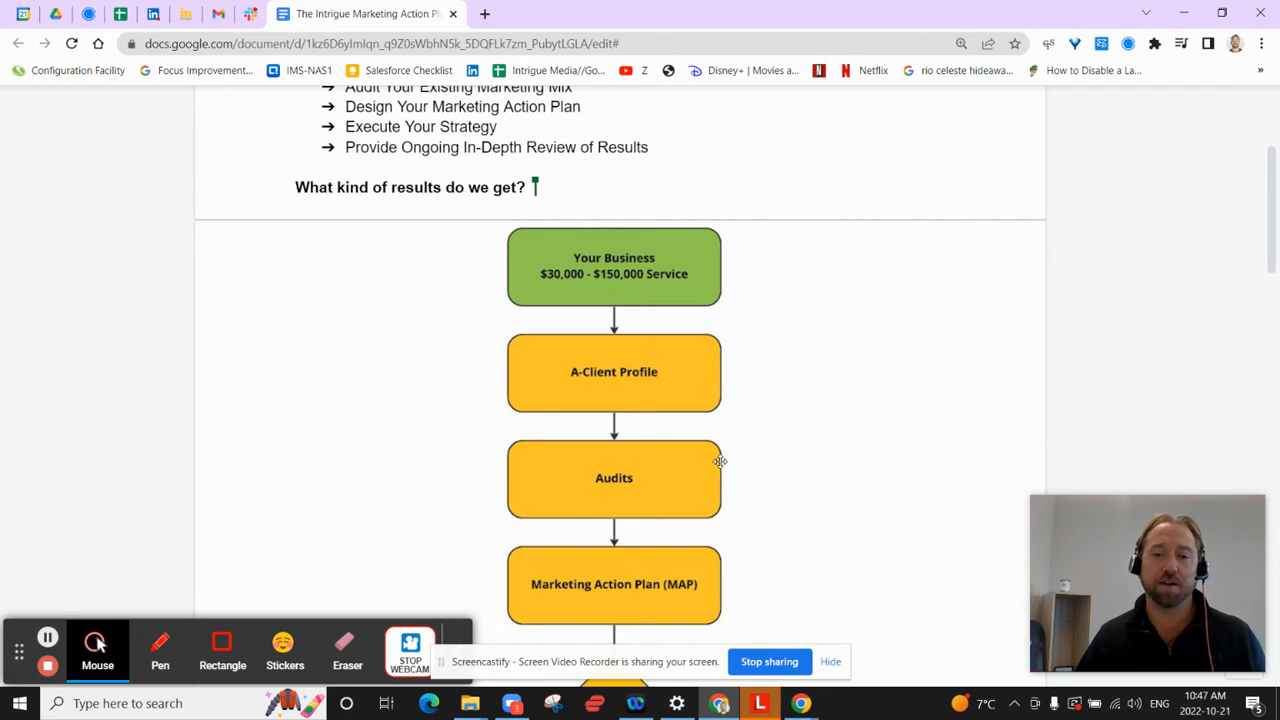
{"action": "scroll", "scroll_direction": "down", "scroll_amount": 3}
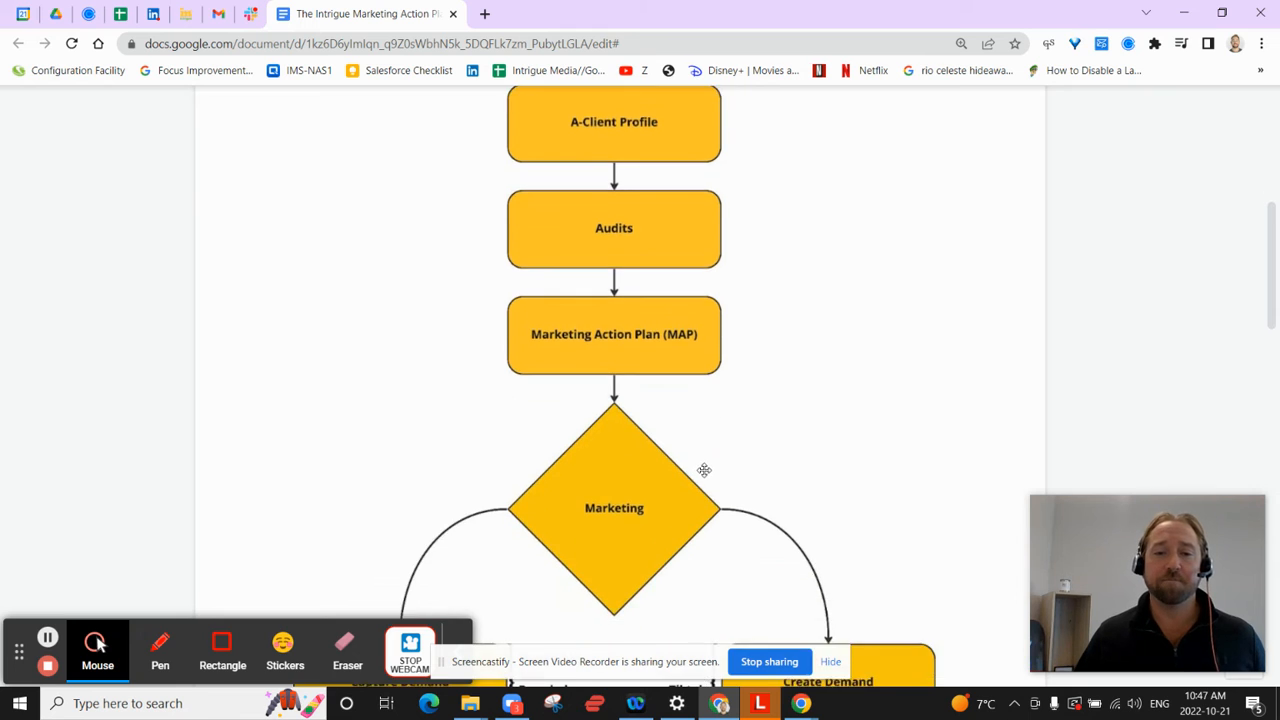
{"action": "scroll", "scroll_direction": "down", "scroll_amount": 3}
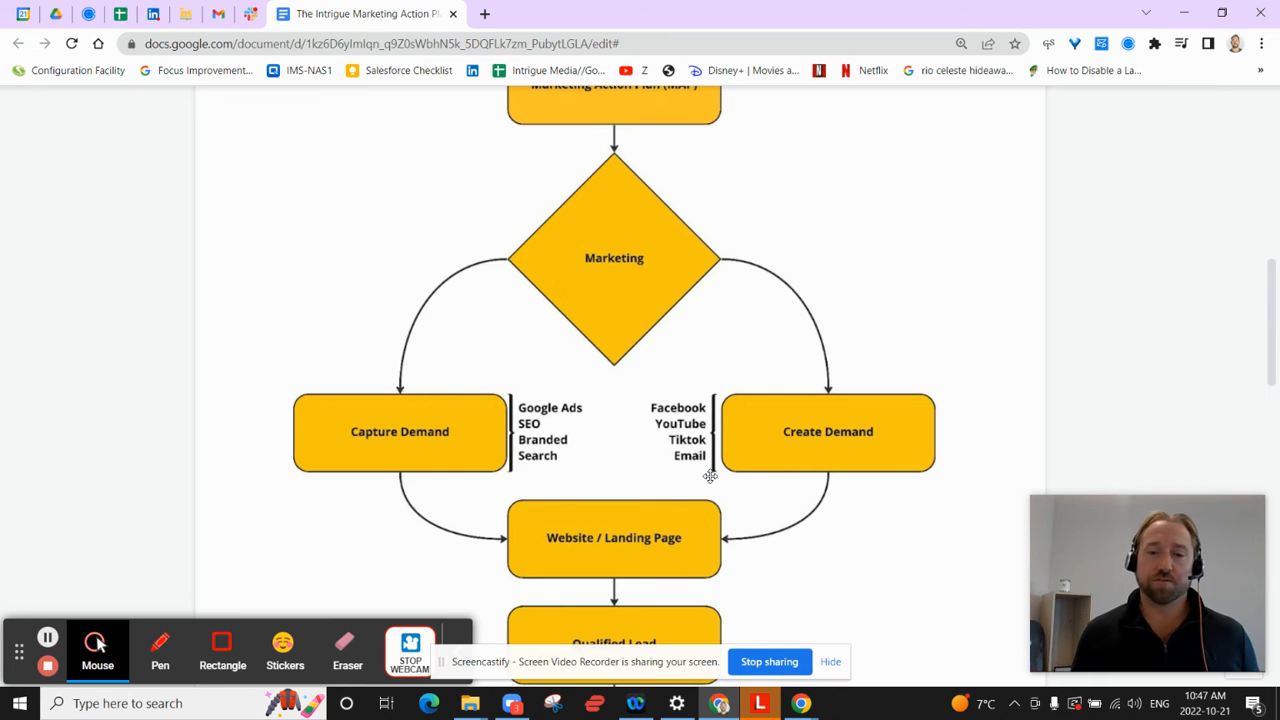
{"action": "mouse_move", "coordinate": [742, 504]}
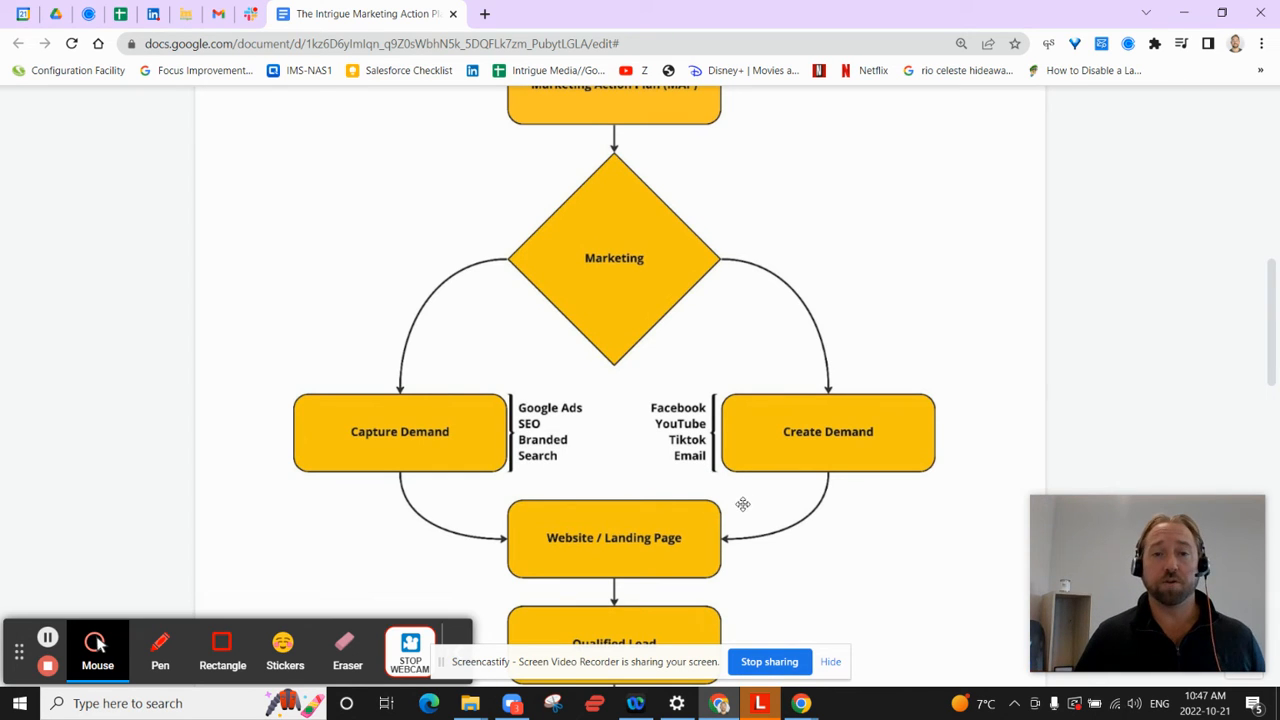
{"action": "scroll", "scroll_direction": "down", "scroll_amount": 3}
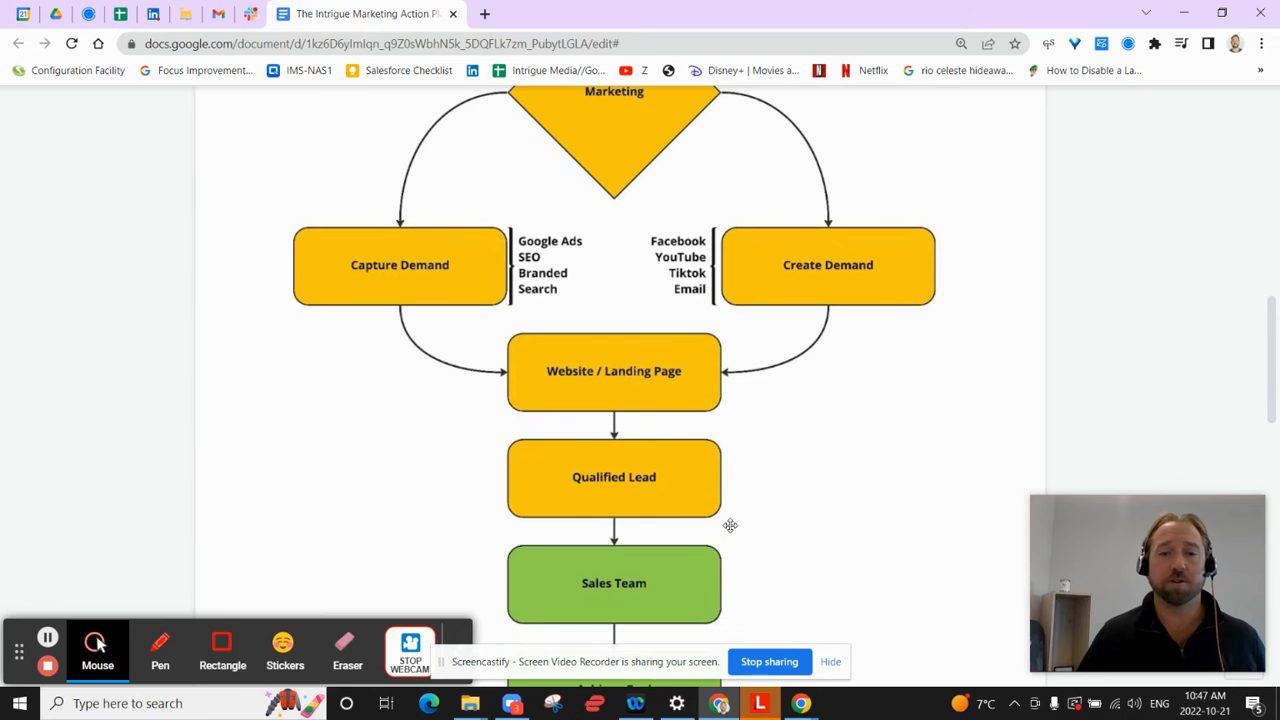
{"action": "mouse_move", "coordinate": [741, 529]}
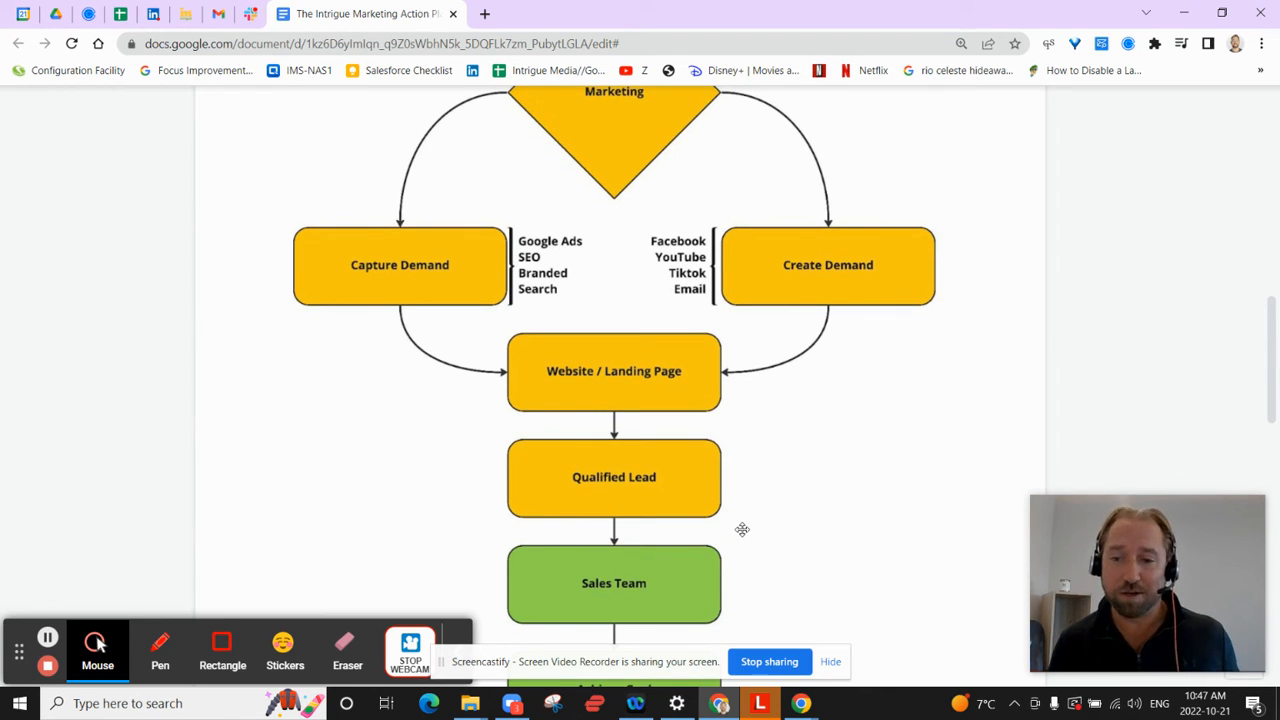
{"action": "scroll", "scroll_direction": "down", "scroll_amount": 3}
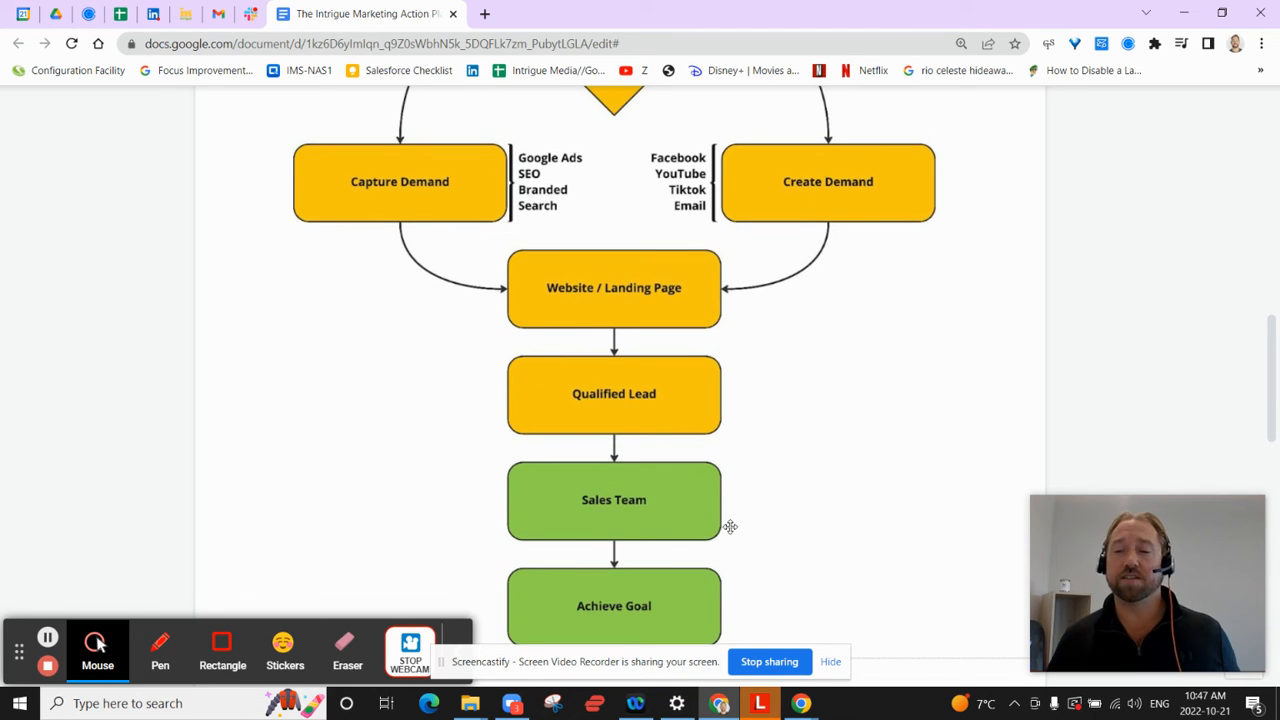
{"action": "scroll", "scroll_direction": "down", "scroll_amount": 3}
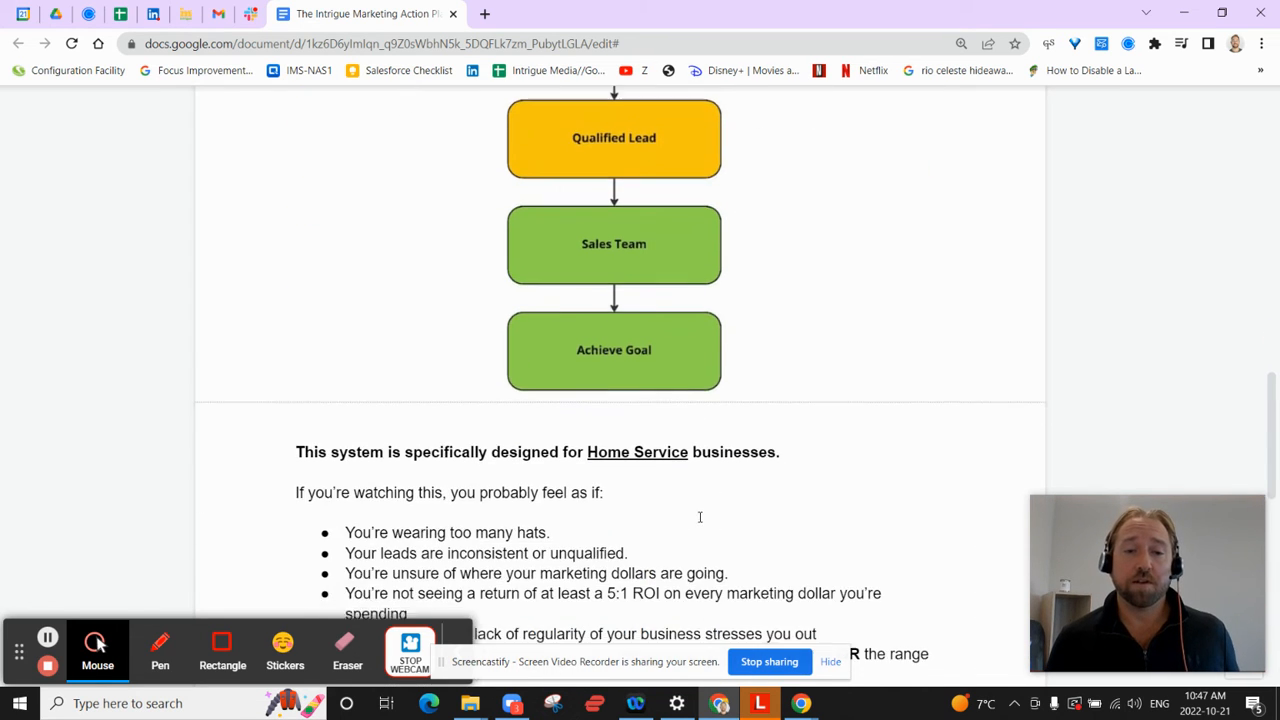
Scroll past the Home Service pain-point and process lists to 'Book a call using the link below'.
{"action": "scroll", "scroll_direction": "down", "scroll_amount": 3}
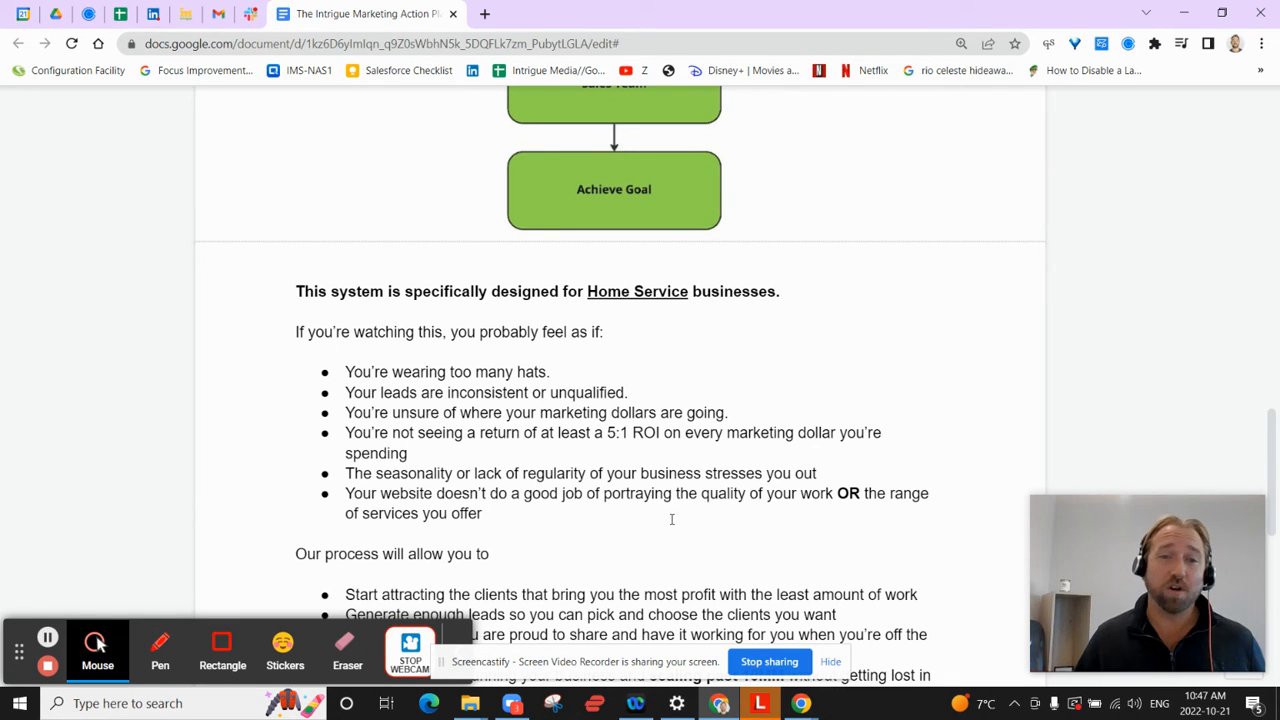
{"action": "scroll", "scroll_direction": "down", "scroll_amount": 3}
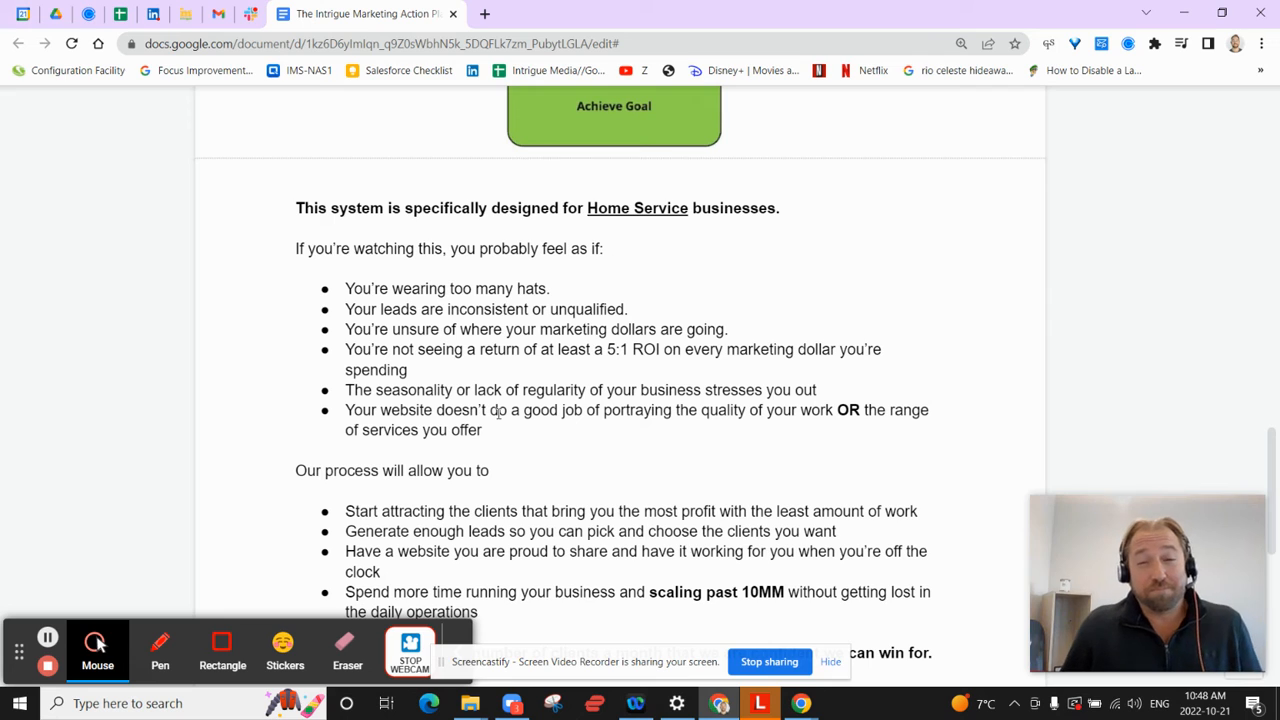
{"action": "mouse_move", "coordinate": [603, 484]}
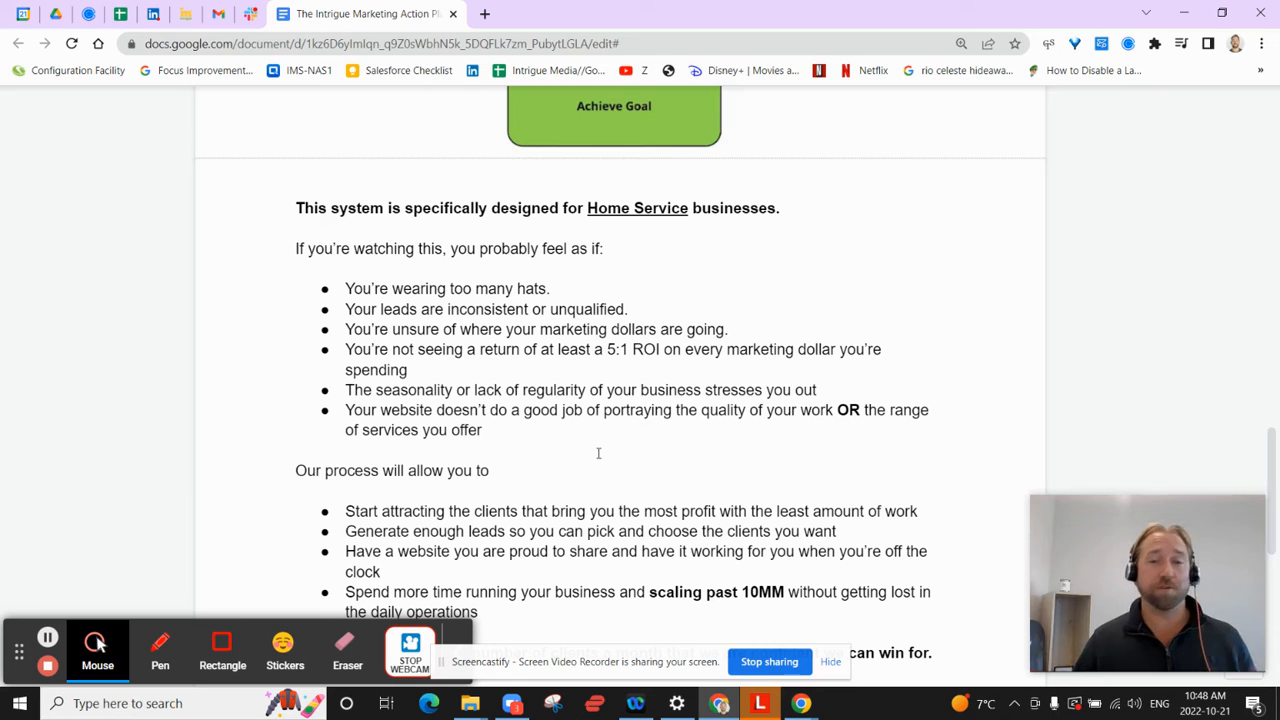
{"action": "mouse_move", "coordinate": [663, 443]}
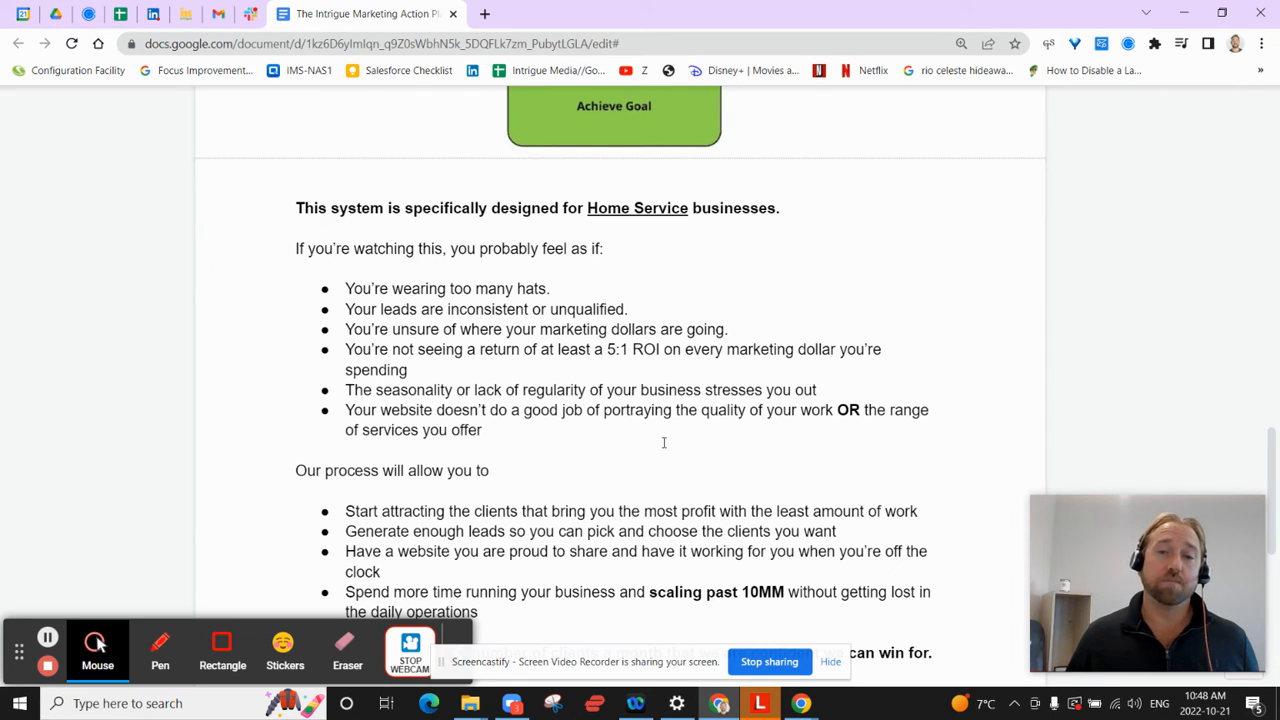
{"action": "mouse_move", "coordinate": [669, 438]}
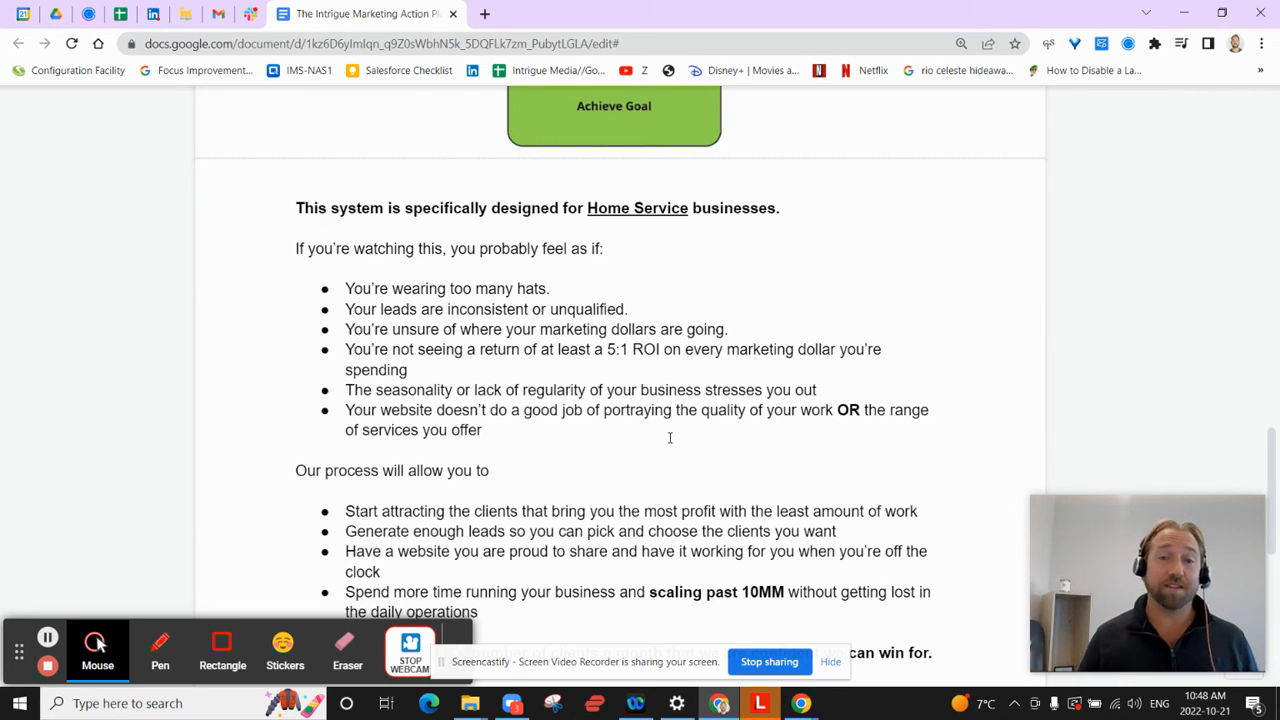
{"action": "scroll", "scroll_direction": "down", "scroll_amount": 3}
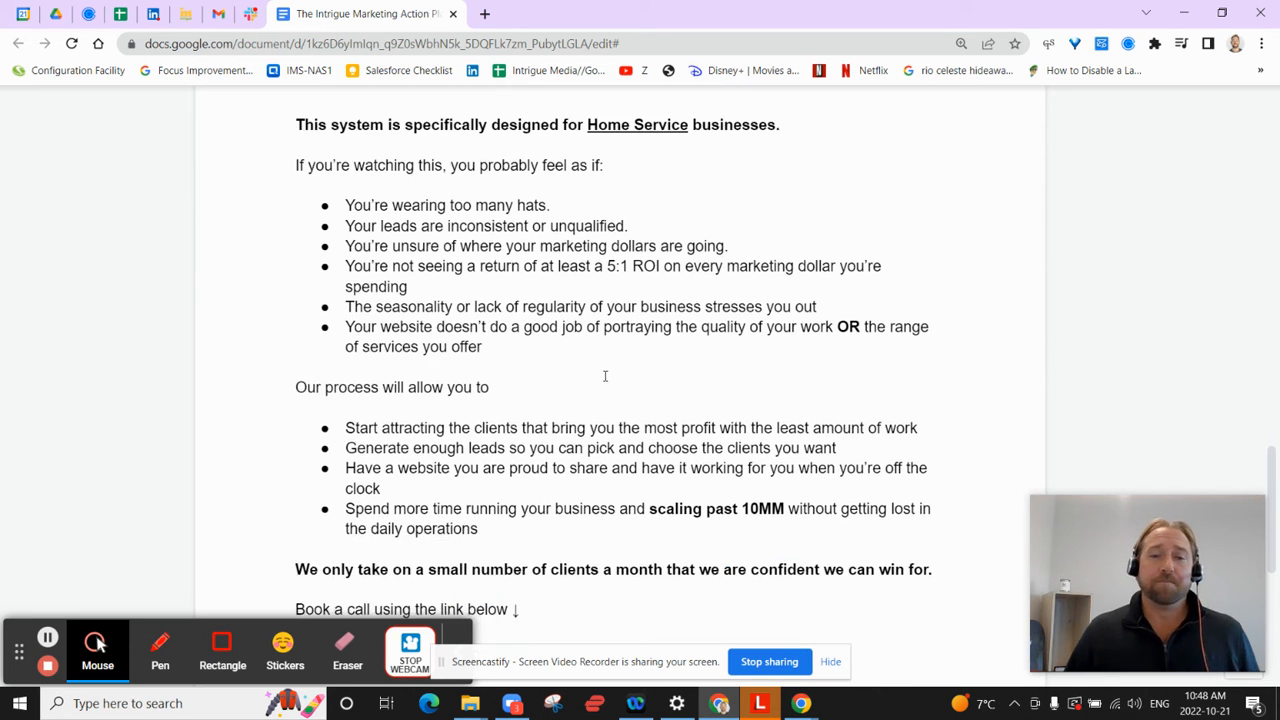
{"action": "scroll", "scroll_direction": "down", "scroll_amount": 3}
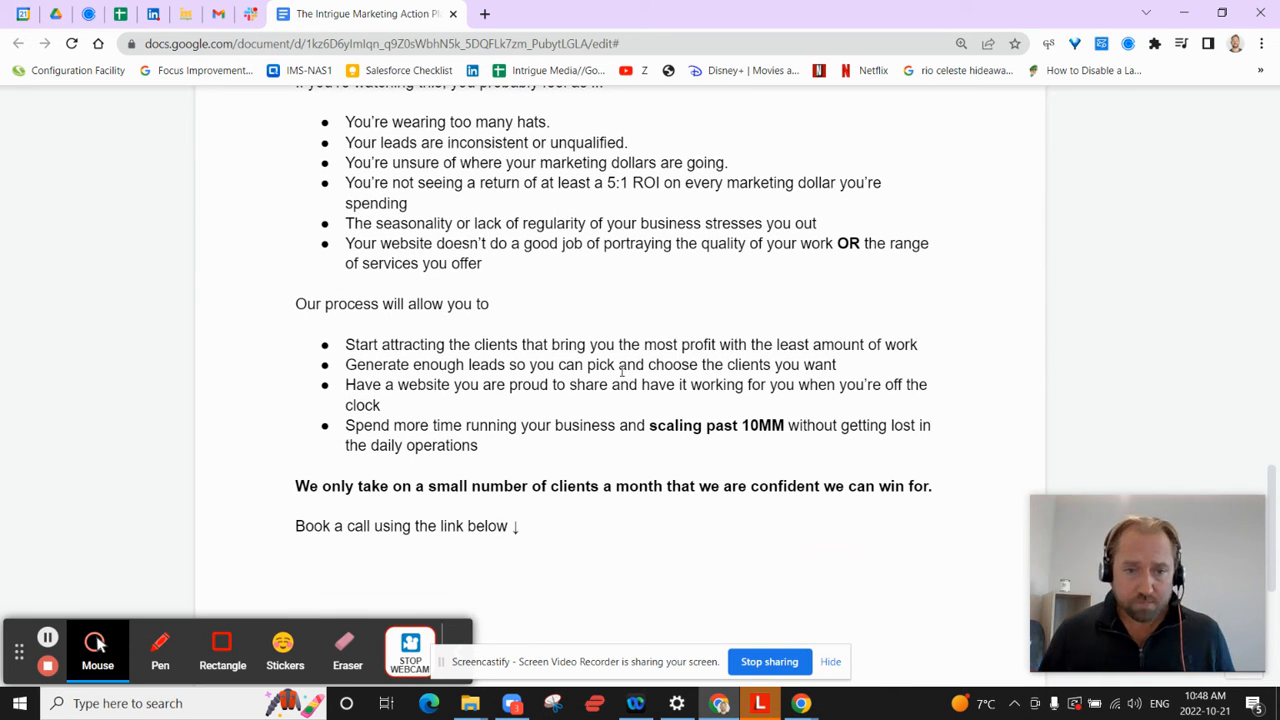